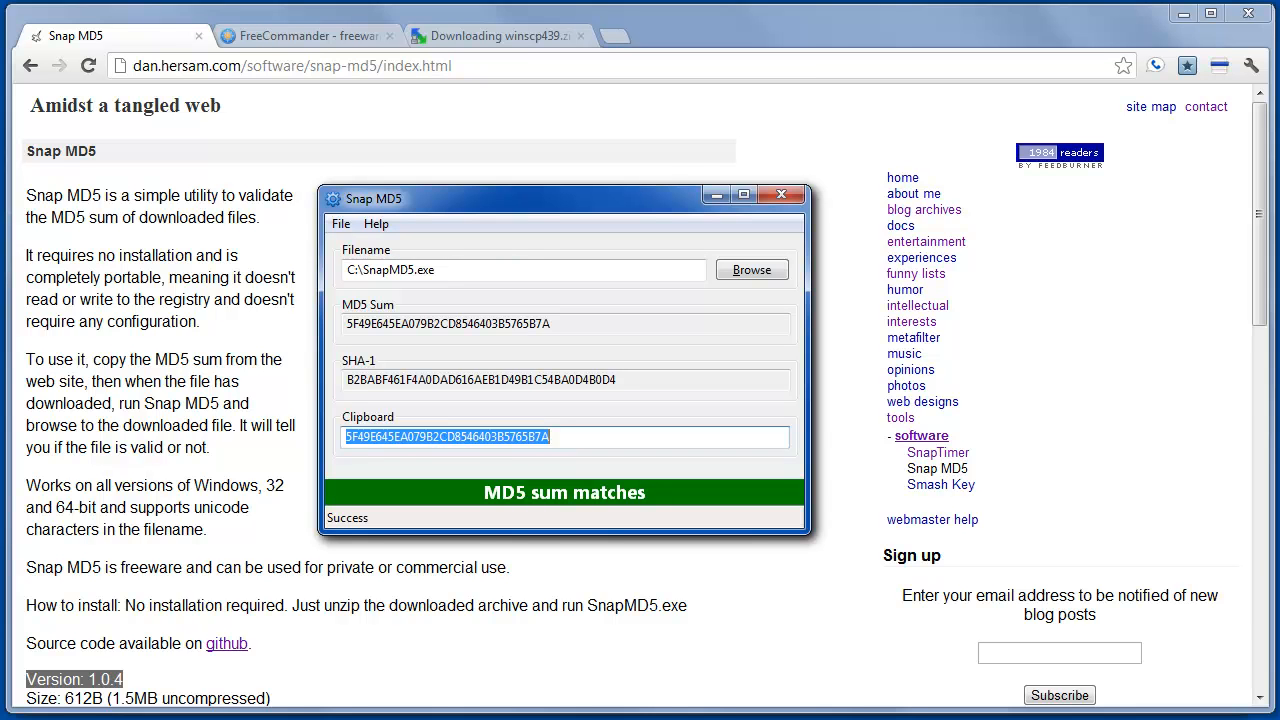
{"action": "mouse_move", "coordinate": [915, 685]}
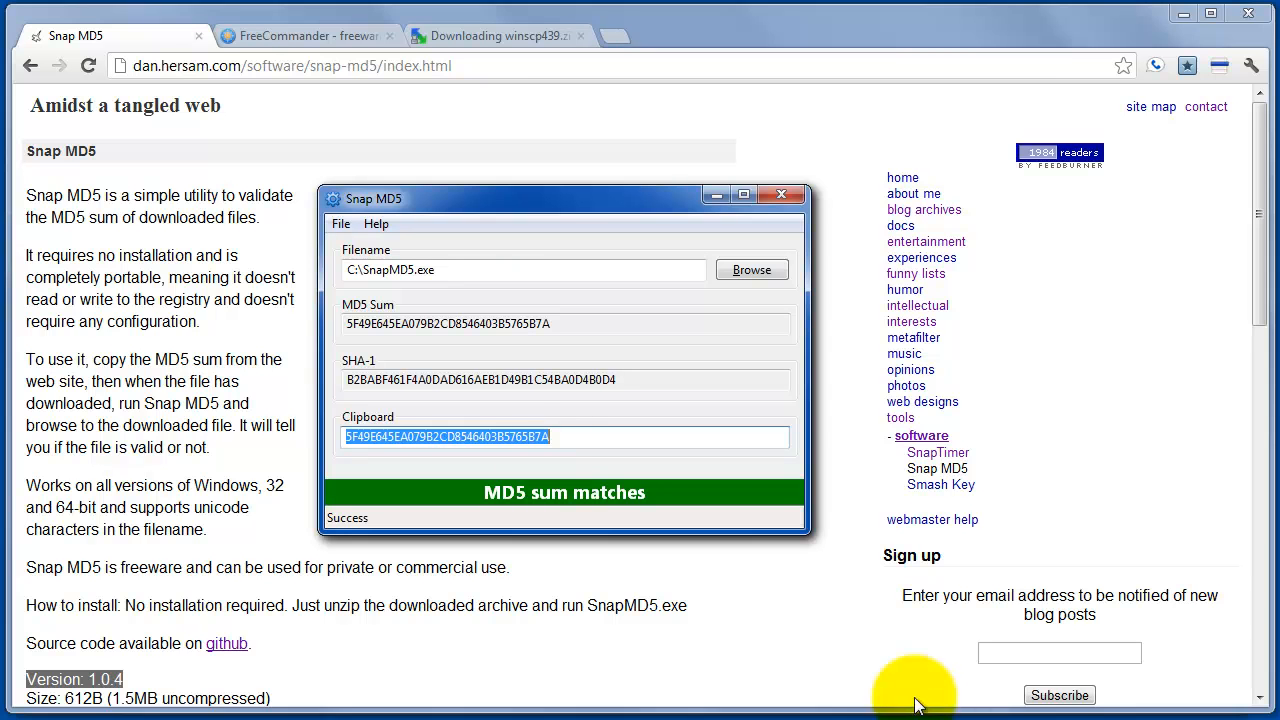
{"action": "mouse_move", "coordinate": [449, 388]}
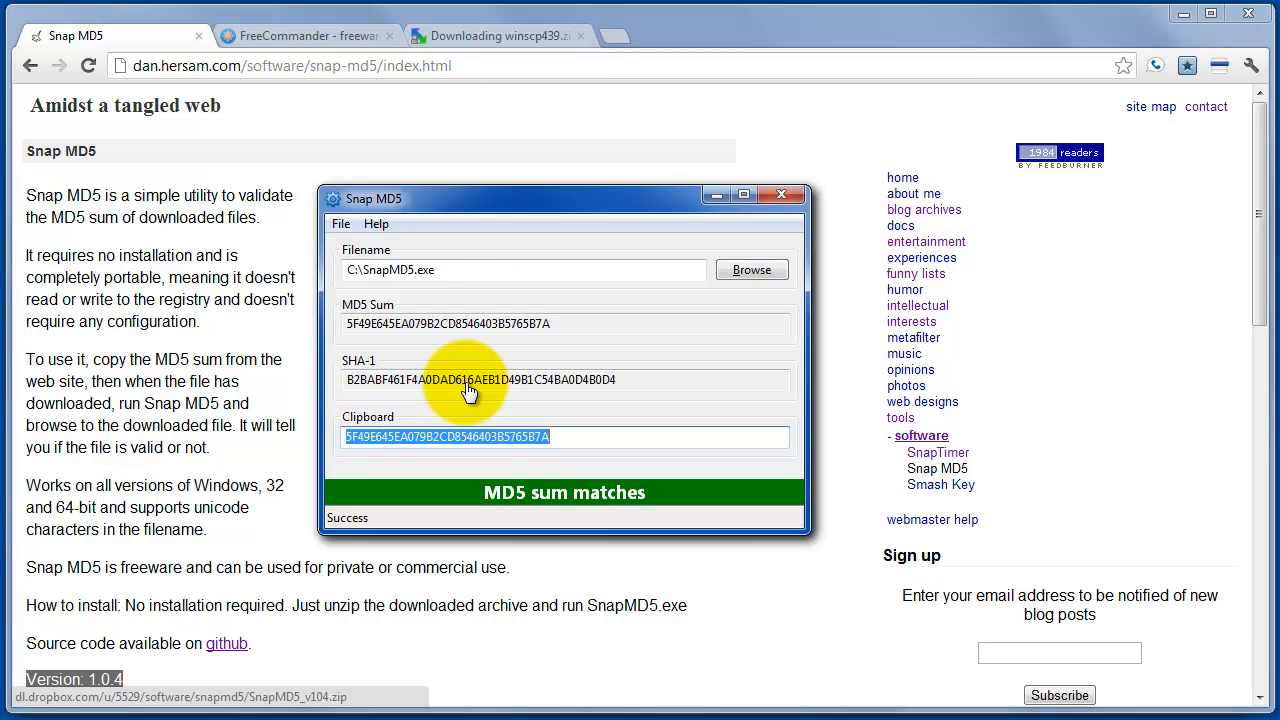
{"action": "mouse_move", "coordinate": [305, 36]}
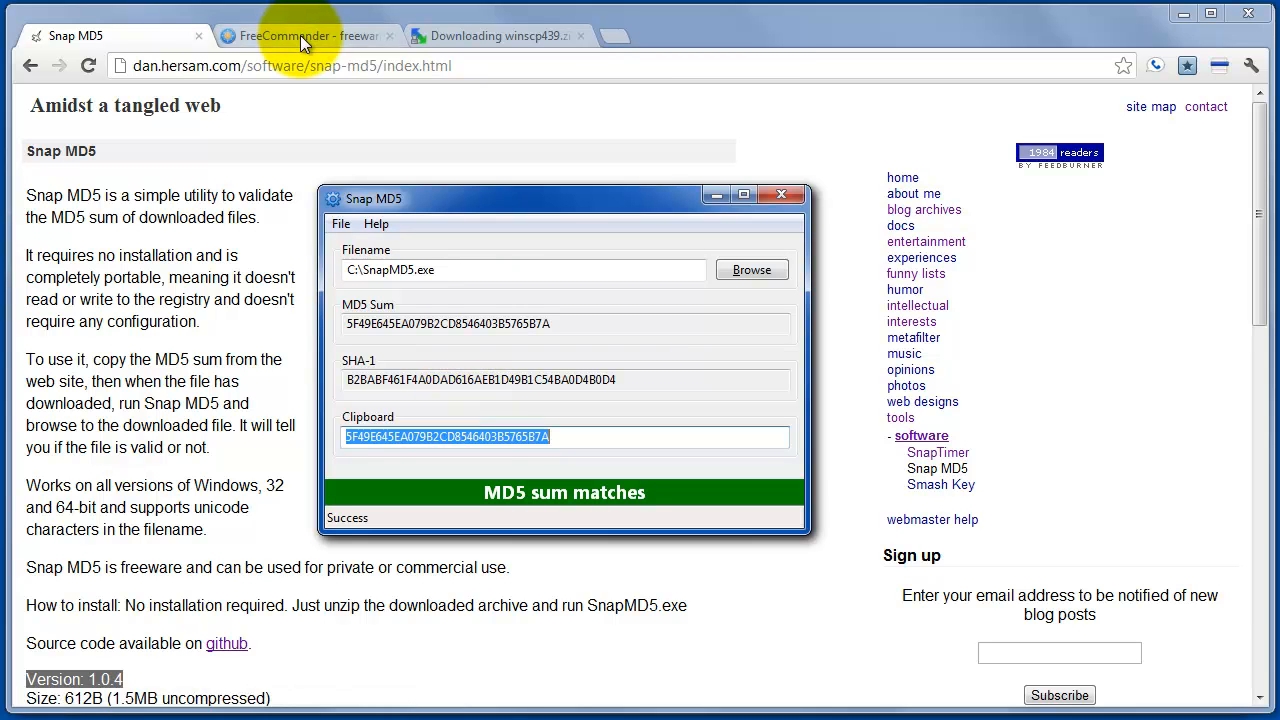
- Select the published MD5 hash 8029BC53FDCA666E96FE88A8F09F112E for fc_setup_.zip on the downloads page
{"action": "left_click", "coordinate": [305, 36]}
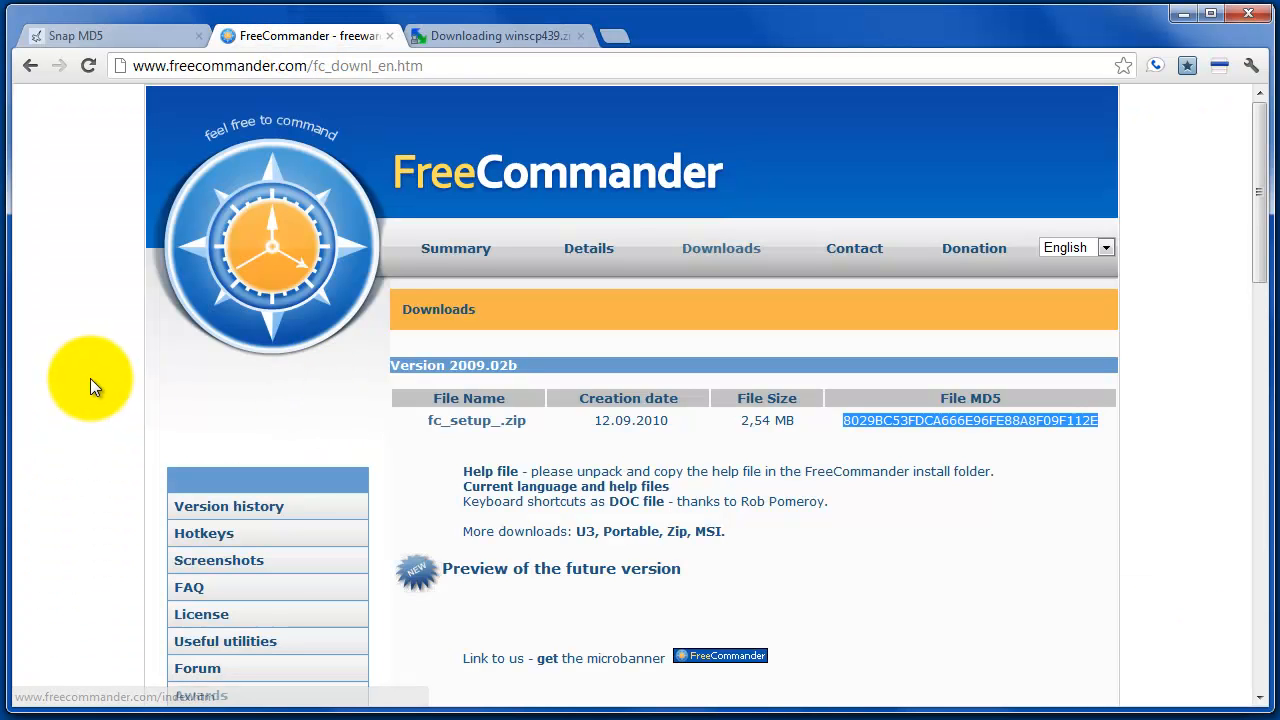
{"action": "mouse_move", "coordinate": [115, 337]}
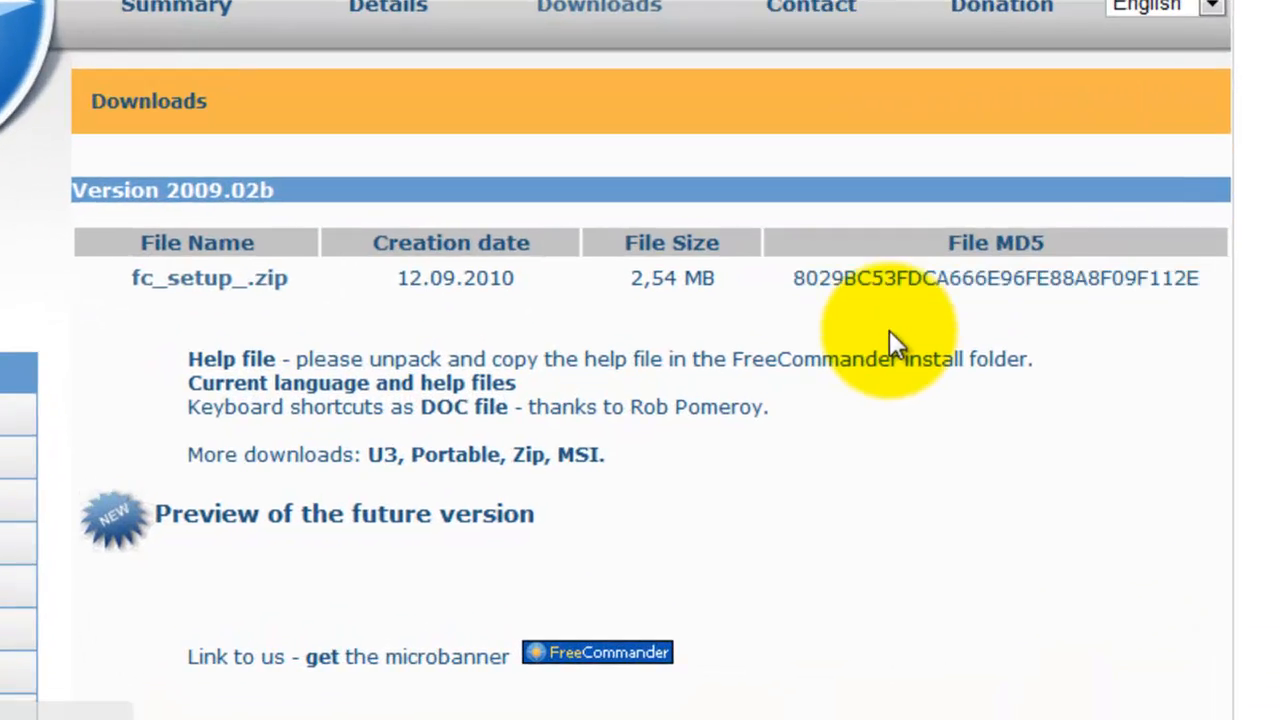
{"action": "scroll", "scroll_direction": "up", "scroll_amount": 3}
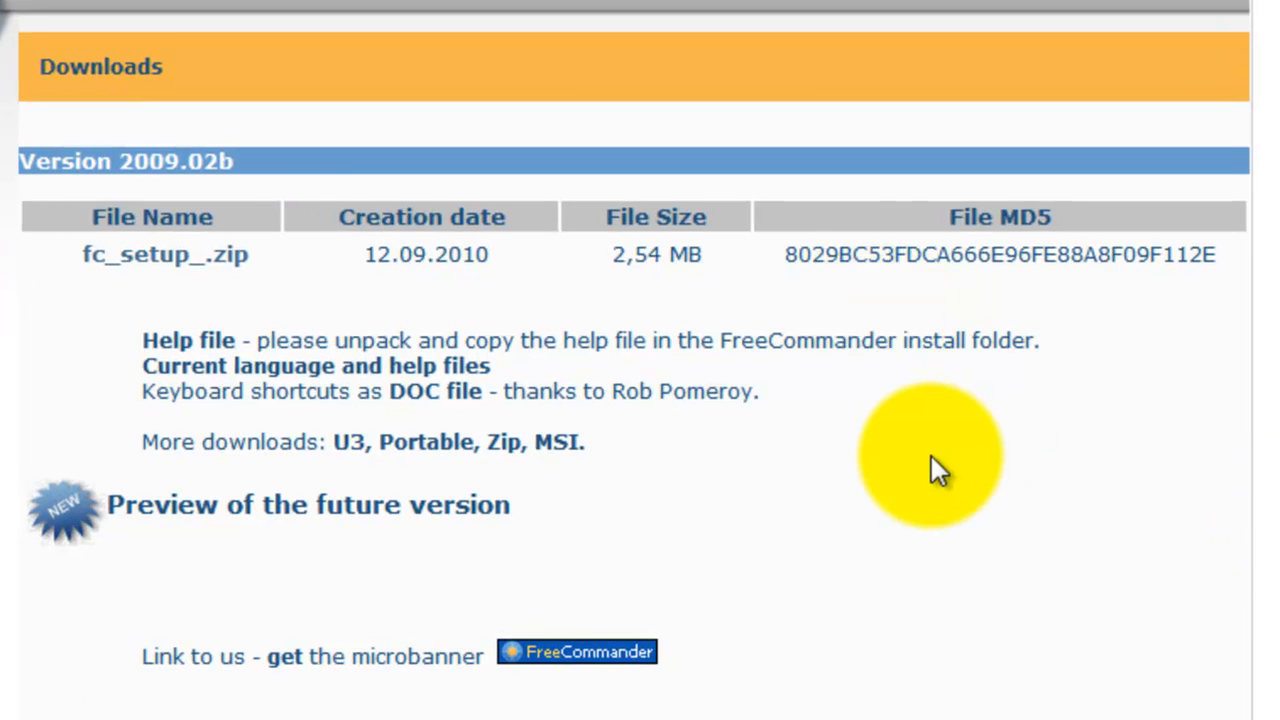
{"action": "mouse_move", "coordinate": [965, 265]}
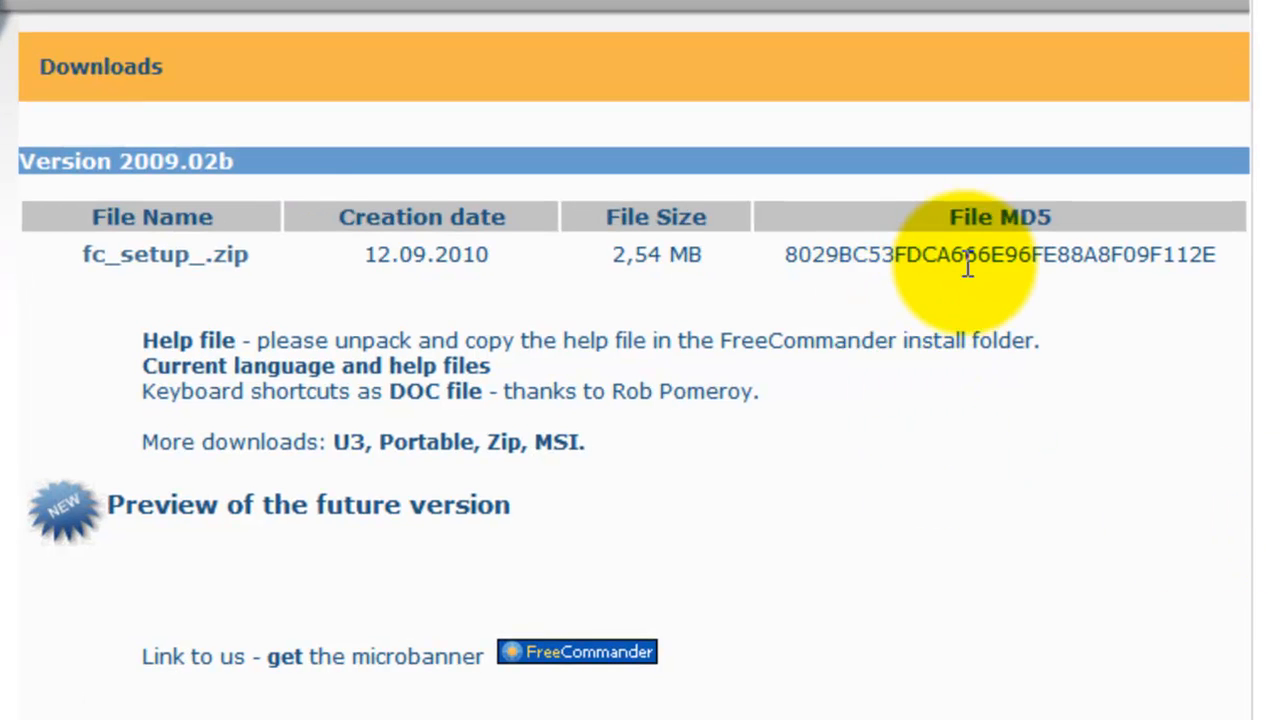
{"action": "mouse_move", "coordinate": [30, 290]}
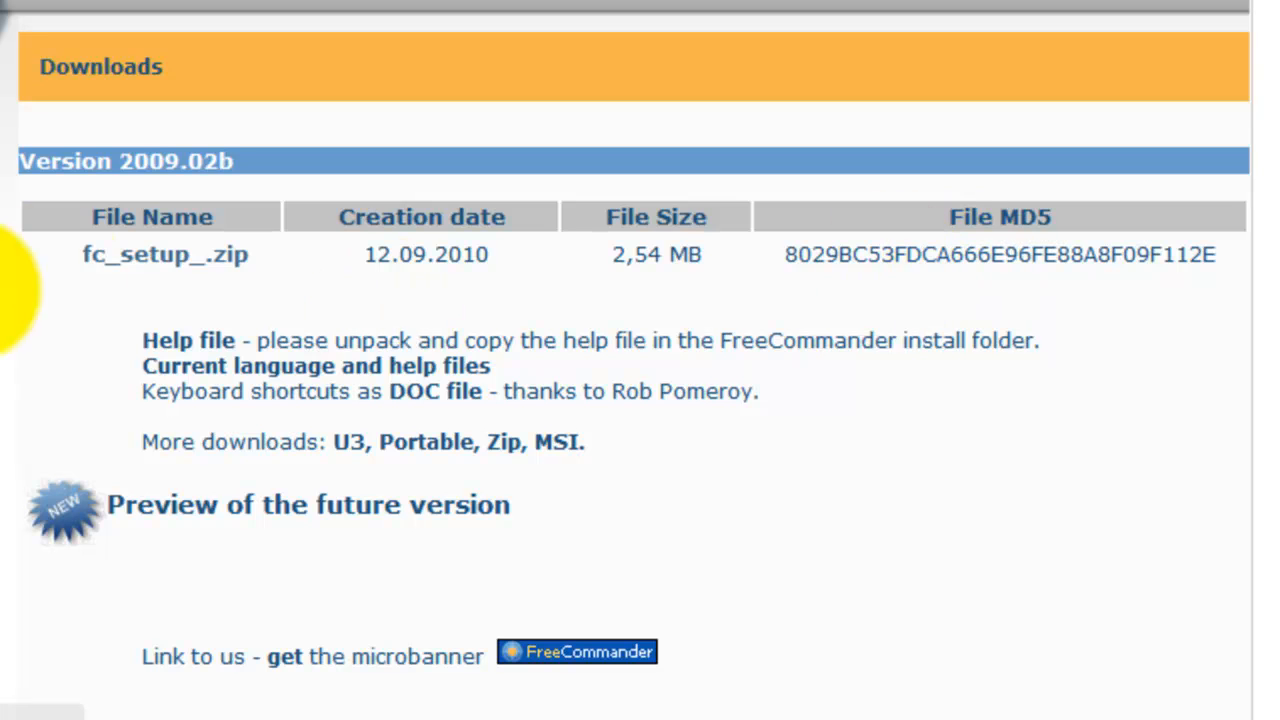
{"action": "mouse_move", "coordinate": [580, 250]}
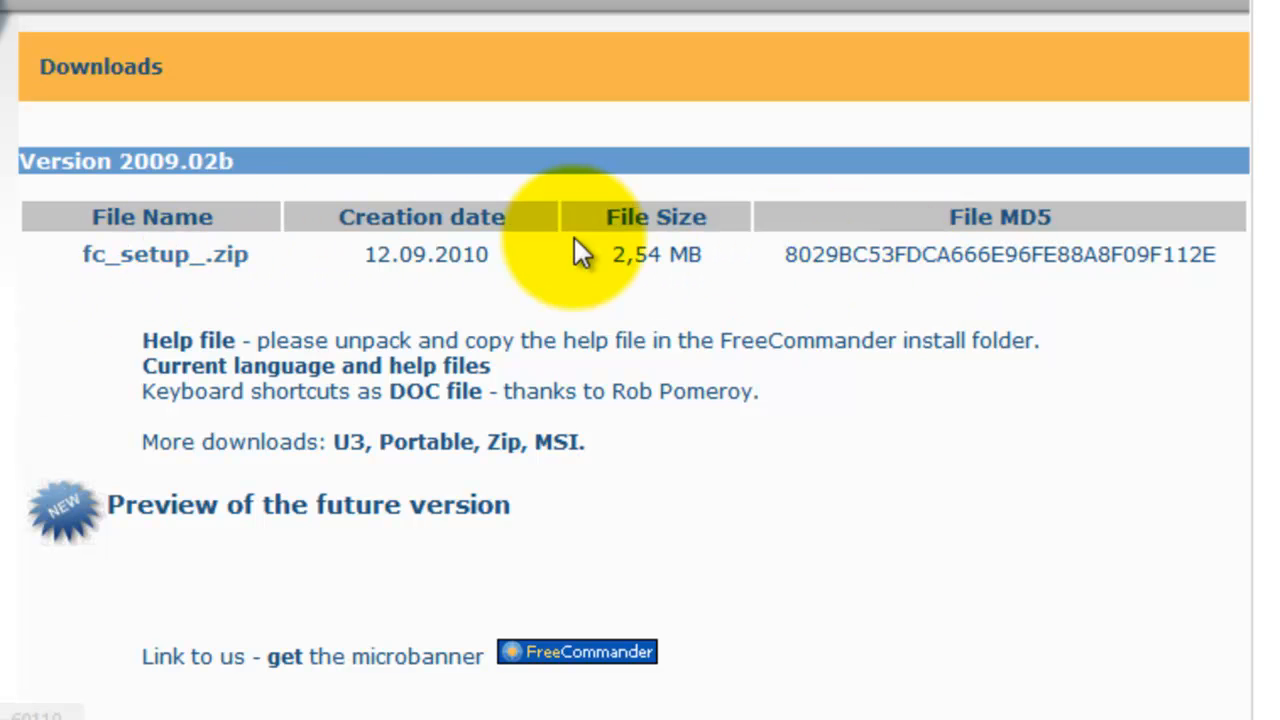
{"action": "mouse_move", "coordinate": [1075, 240]}
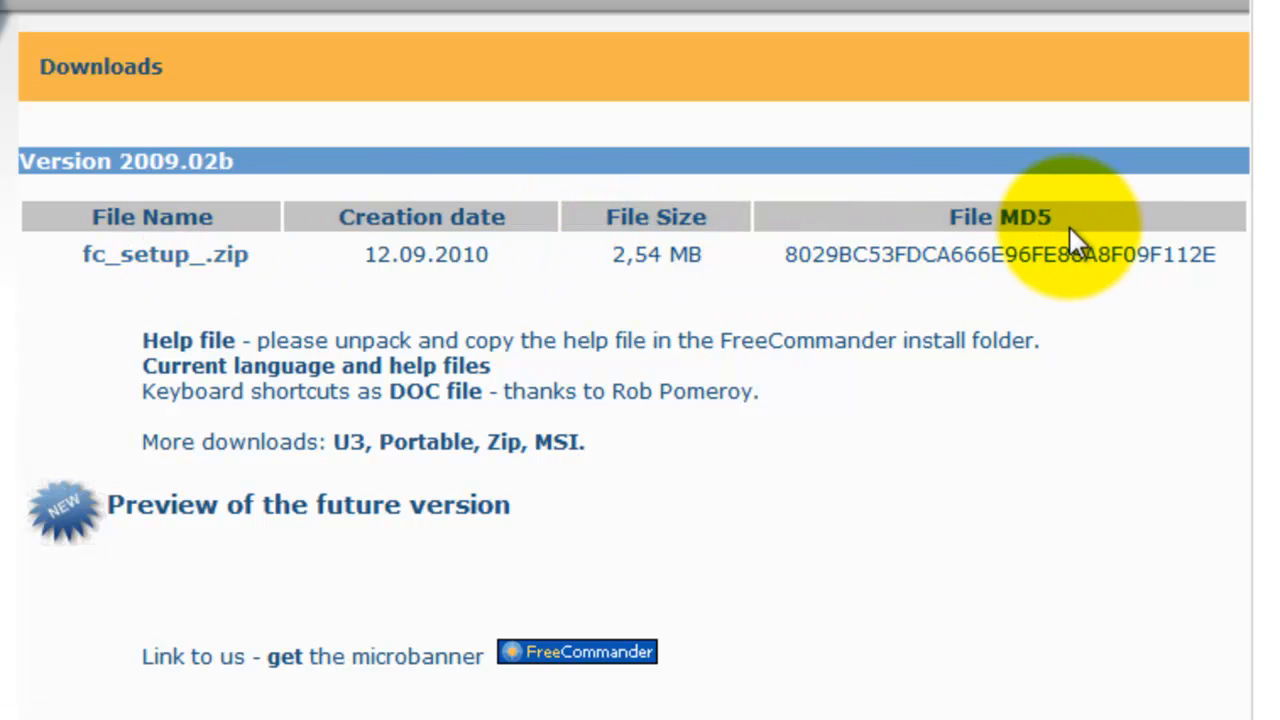
{"action": "double_click", "coordinate": [1000, 254]}
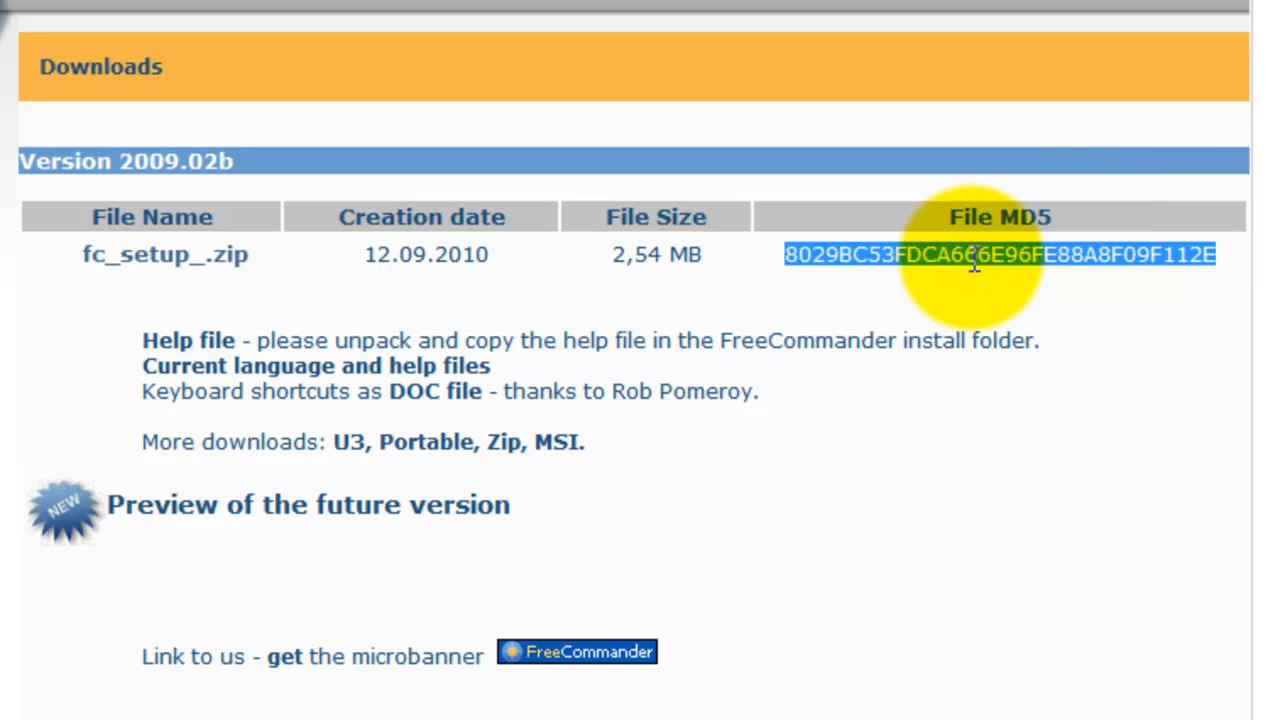
{"action": "mouse_move", "coordinate": [930, 254]}
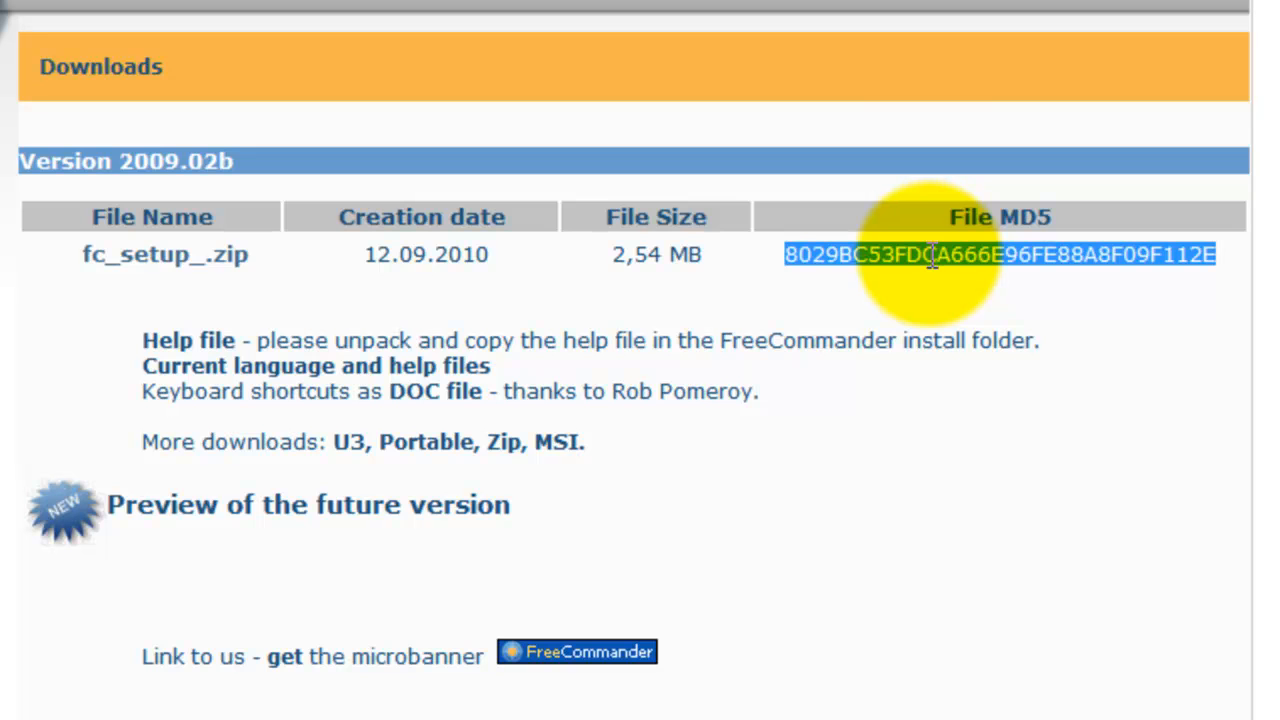
{"action": "mouse_move", "coordinate": [165, 254]}
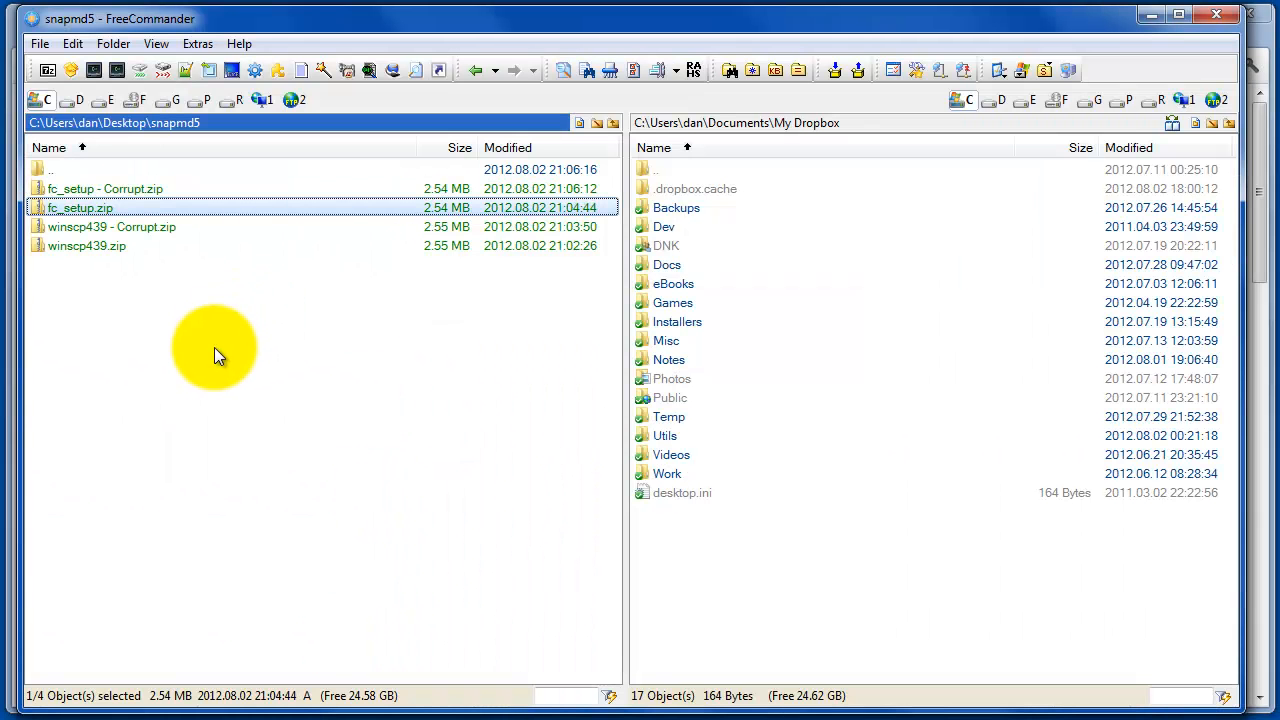
{"action": "mouse_move", "coordinate": [100, 214]}
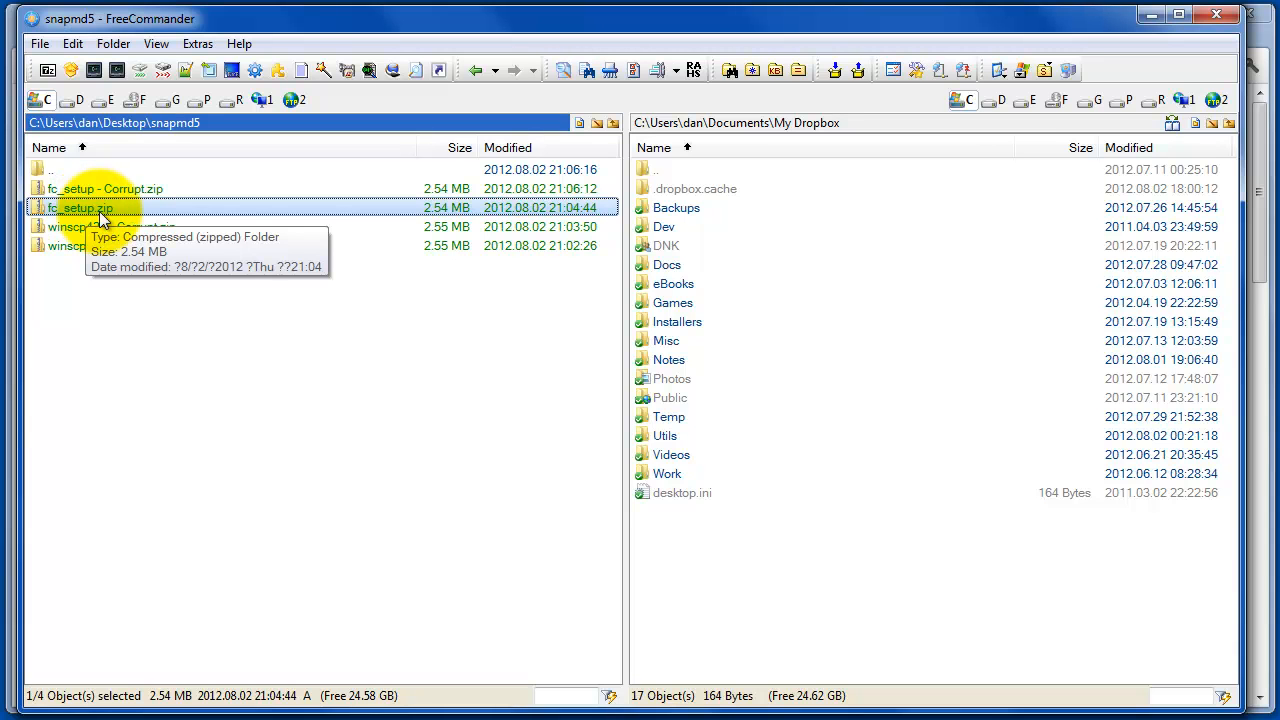
{"action": "mouse_move", "coordinate": [87, 217]}
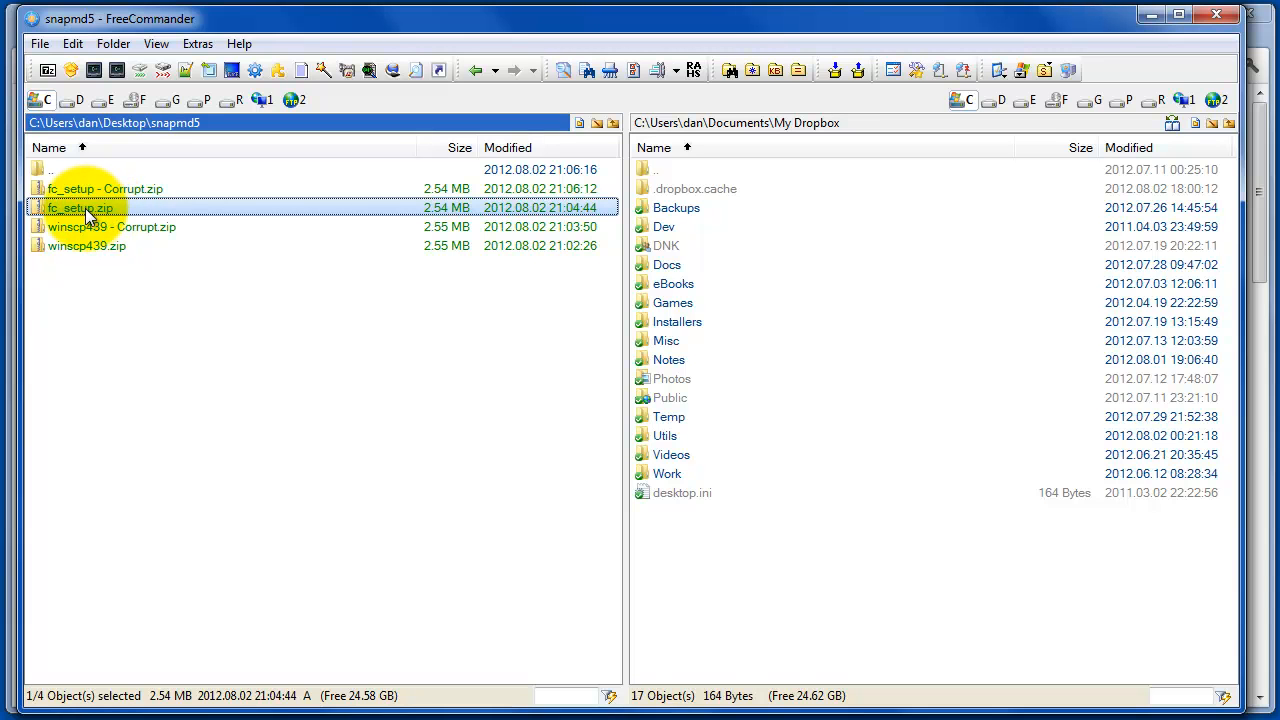
{"action": "mouse_move", "coordinate": [240, 207]}
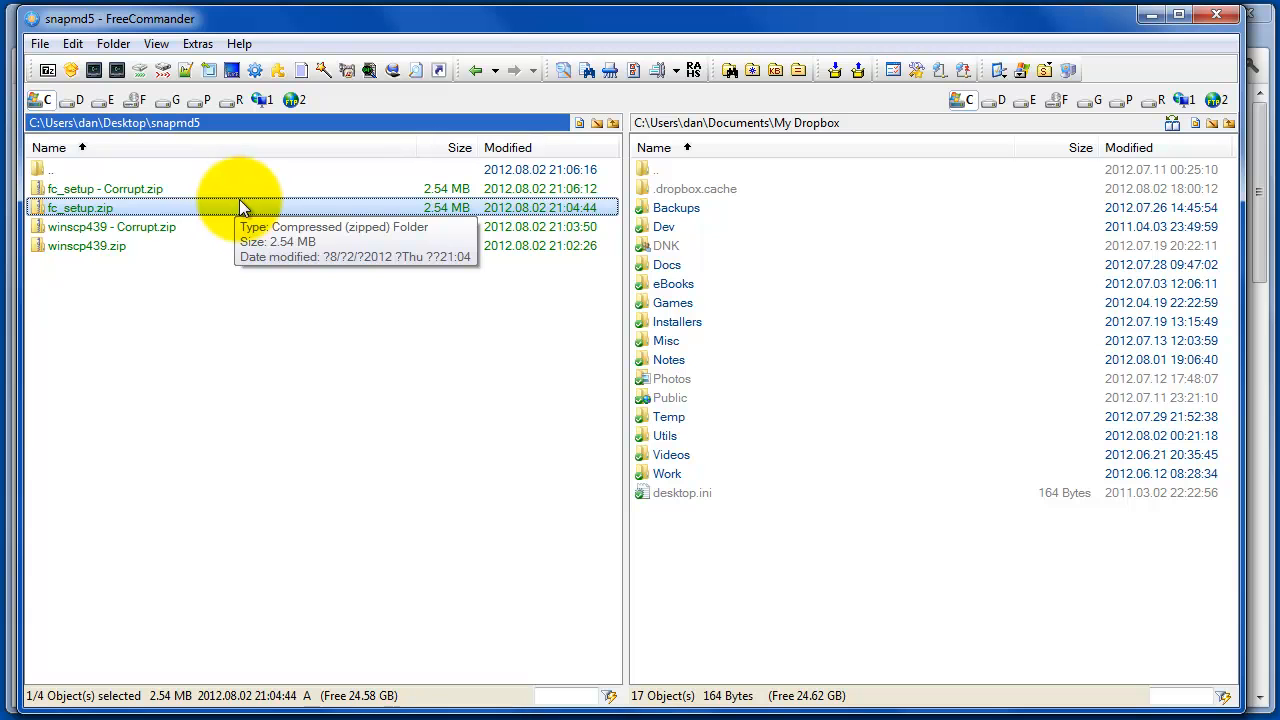
{"action": "mouse_move", "coordinate": [276, 344]}
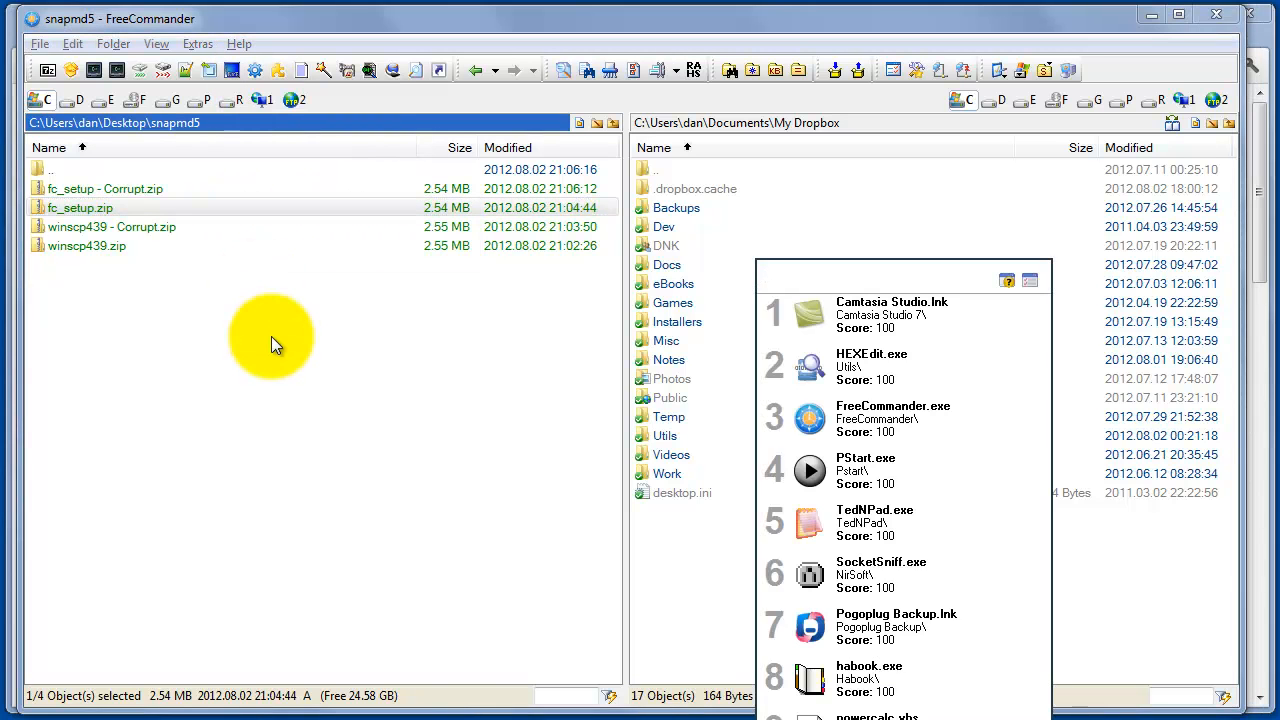
- Launch Snap MD5 via 'snapmd5' so the published hash lands in its clipboard field
{"action": "type", "text": "snapmd5"}
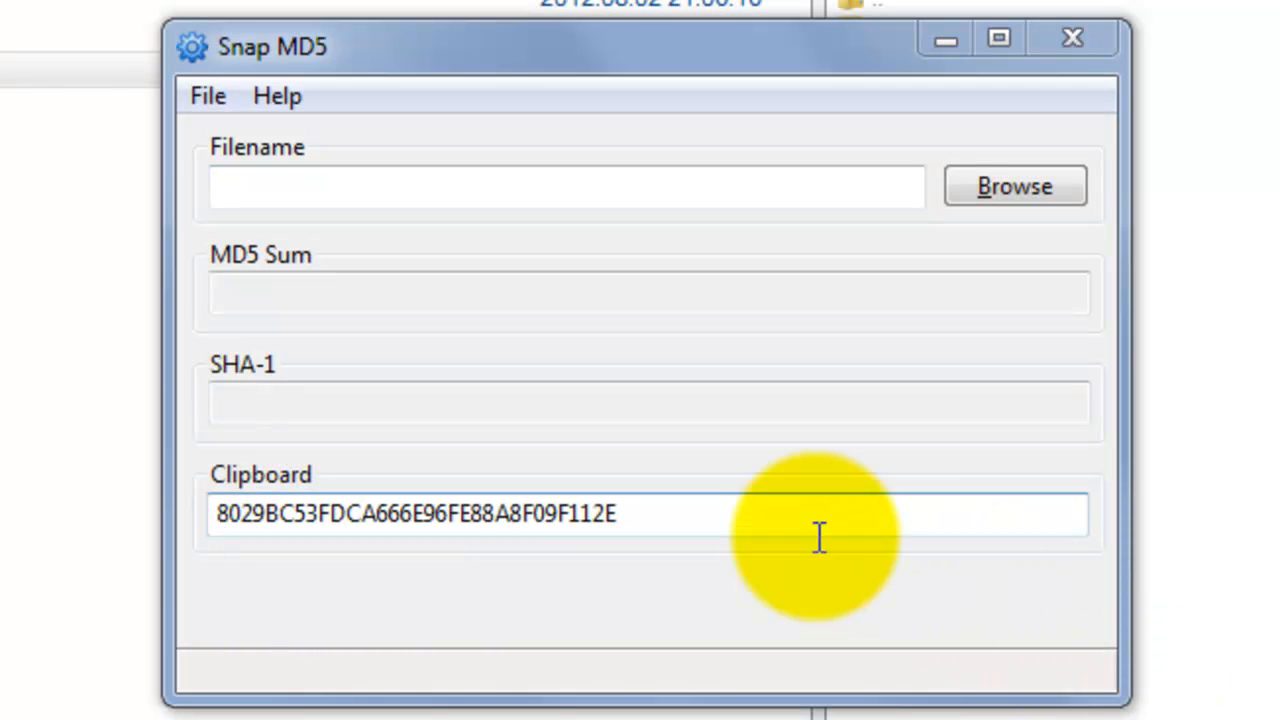
{"action": "mouse_move", "coordinate": [757, 517]}
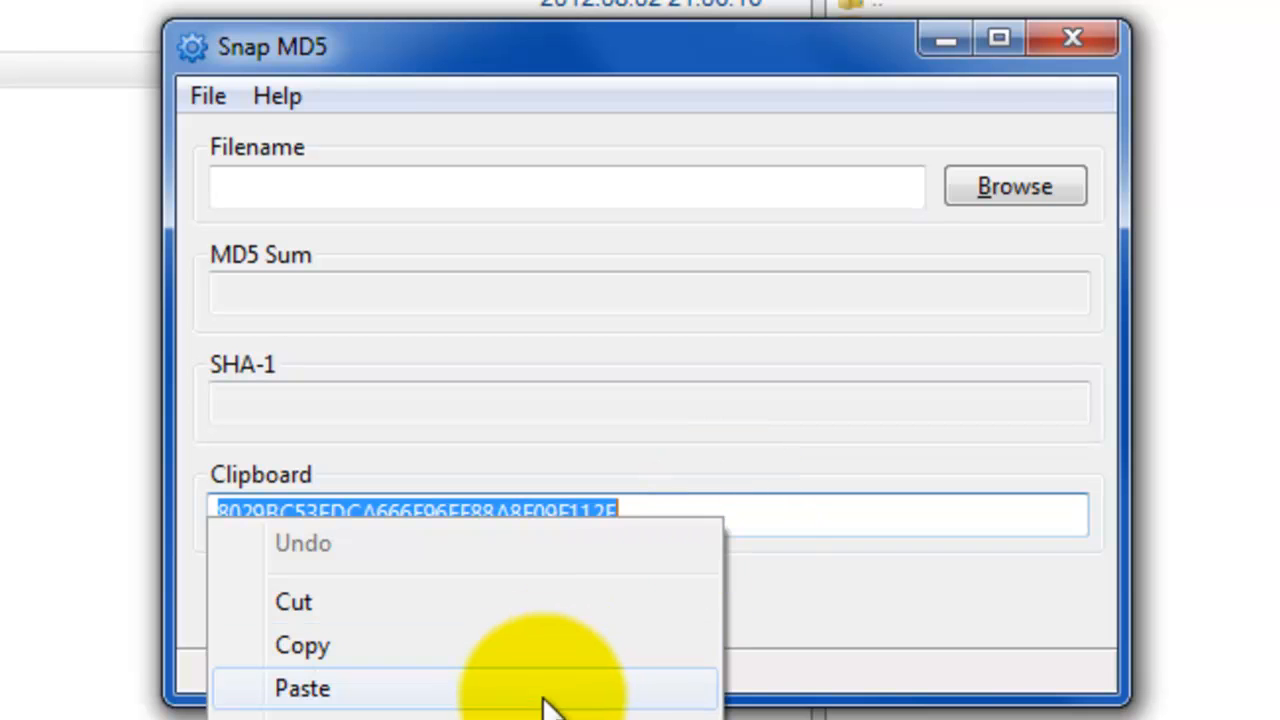
{"action": "mouse_move", "coordinate": [545, 705]}
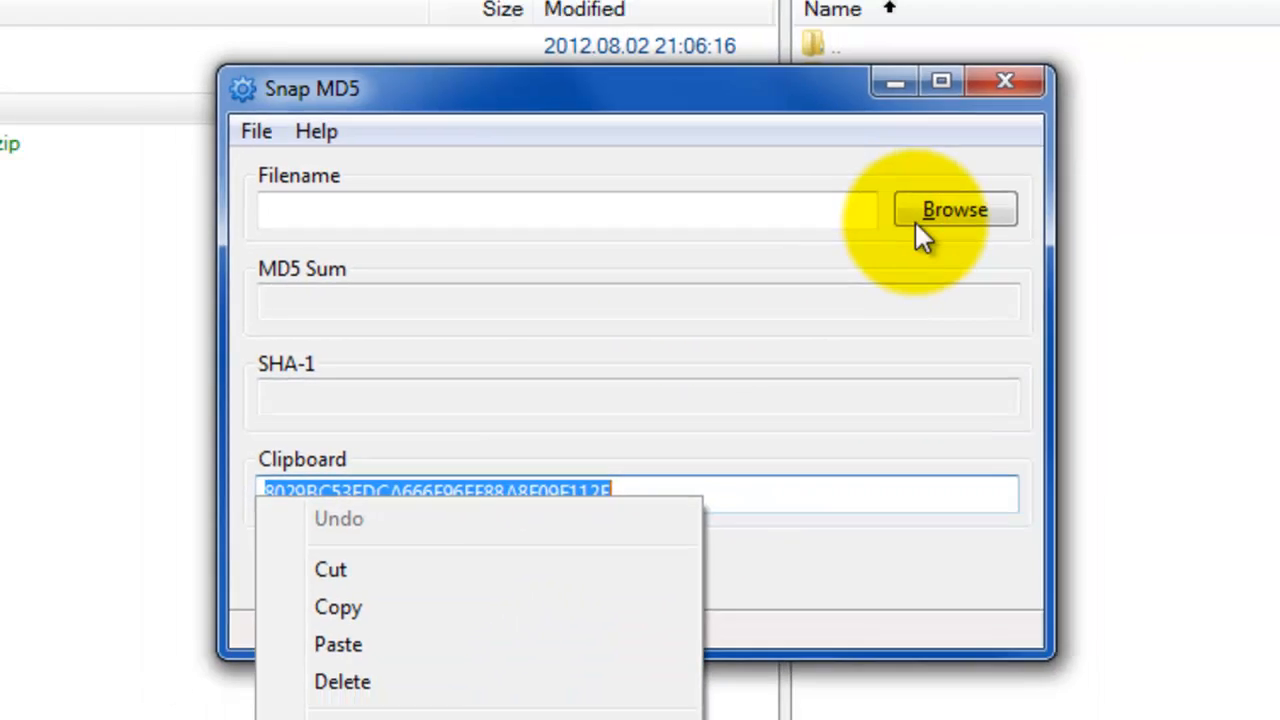
- Load fc_setup.zip from Desktop\snapmd5 and see its MD5 sum matches
{"action": "left_click", "coordinate": [953, 209]}
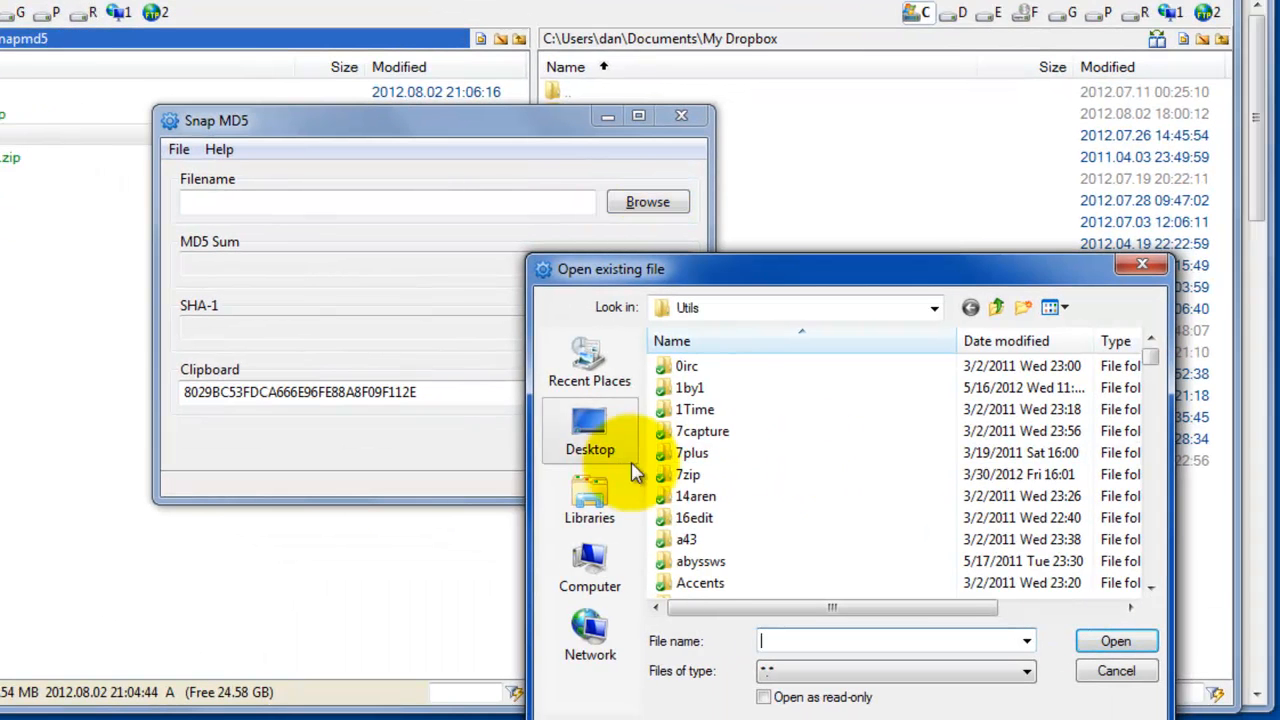
{"action": "left_click", "coordinate": [590, 432]}
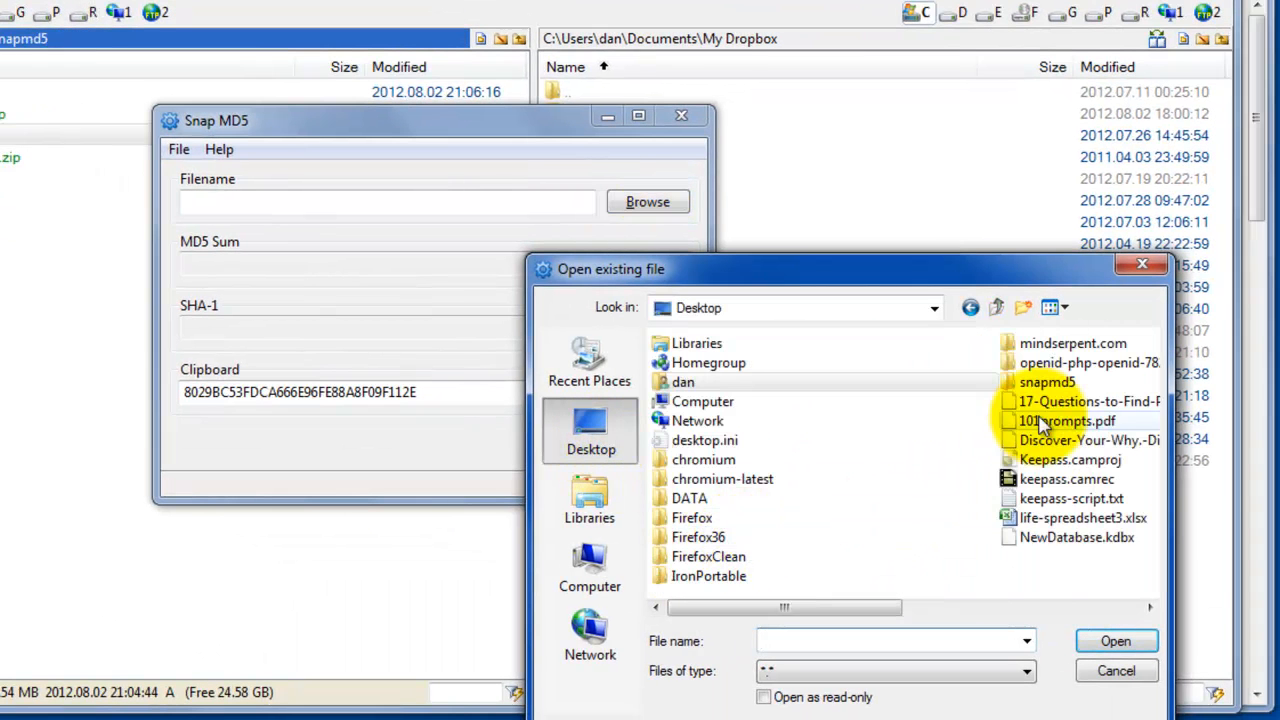
{"action": "double_click", "coordinate": [1047, 382]}
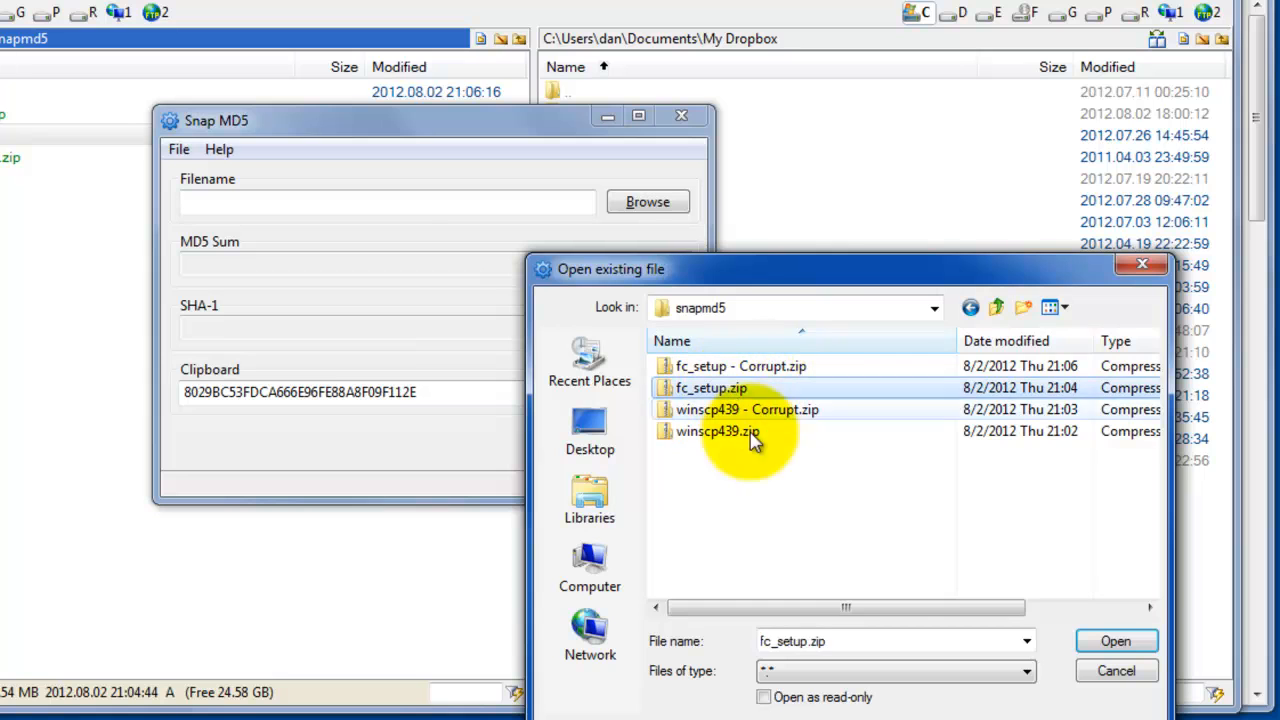
{"action": "left_click", "coordinate": [1115, 641]}
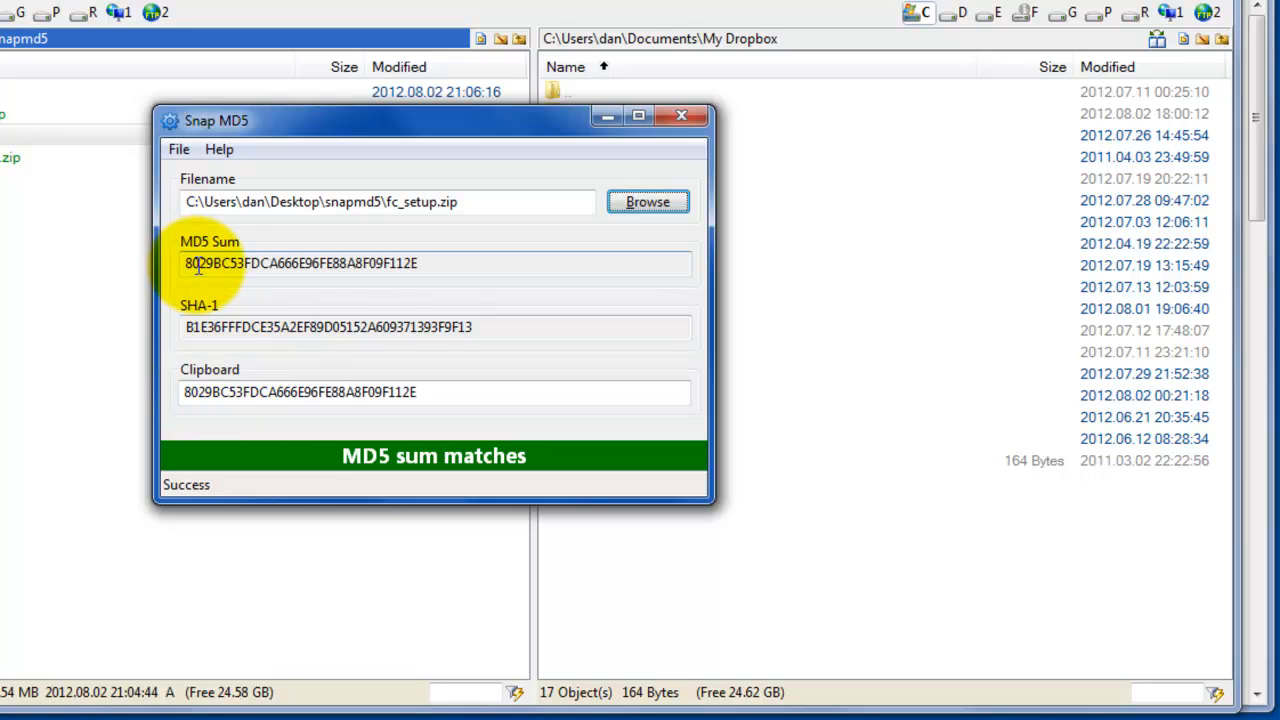
- Close the fc_setup.zip match result and select fc_setup - Corrupt.zip in FreeCommander
{"action": "left_click", "coordinate": [681, 116]}
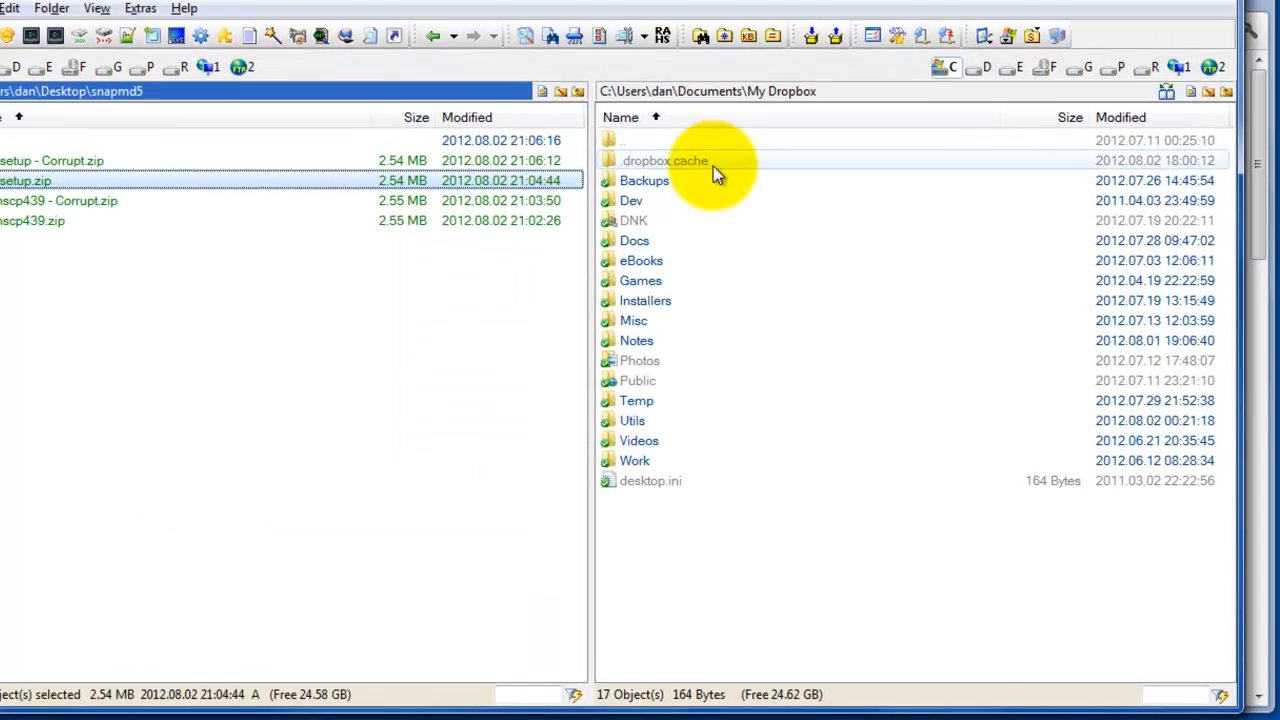
{"action": "mouse_move", "coordinate": [255, 70]}
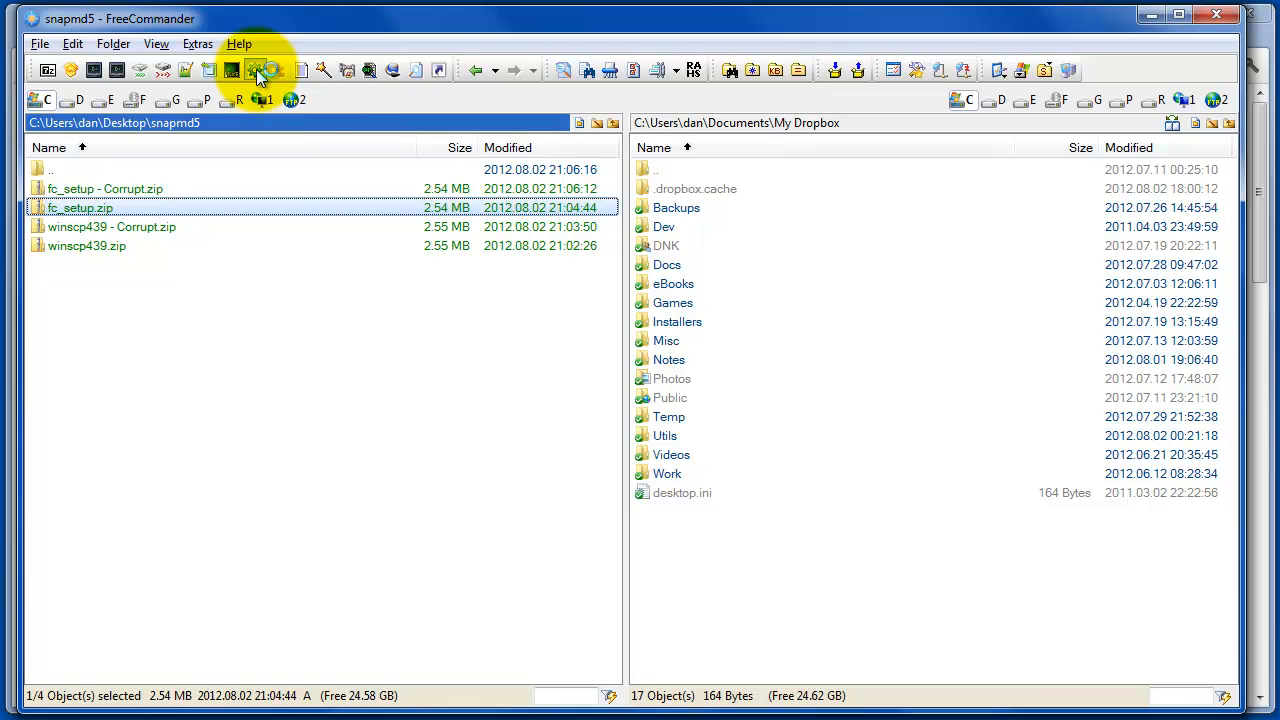
{"action": "left_click", "coordinate": [255, 69]}
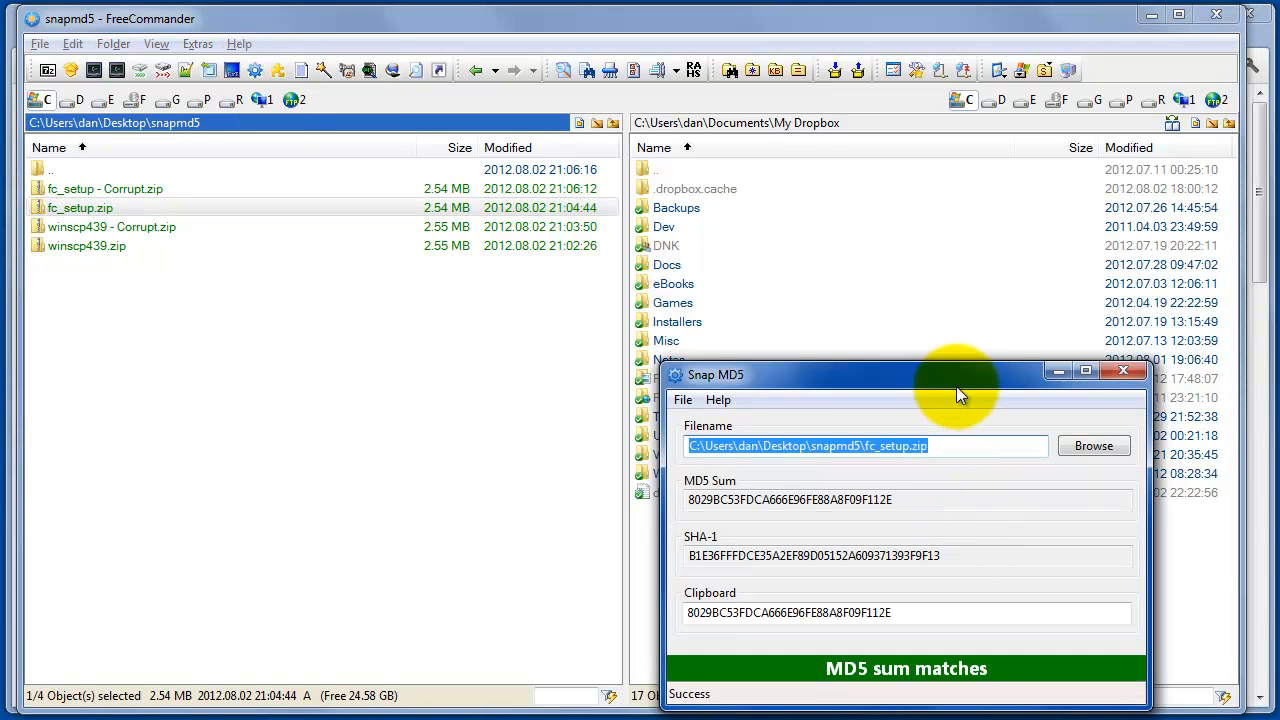
{"action": "left_click", "coordinate": [1122, 371]}
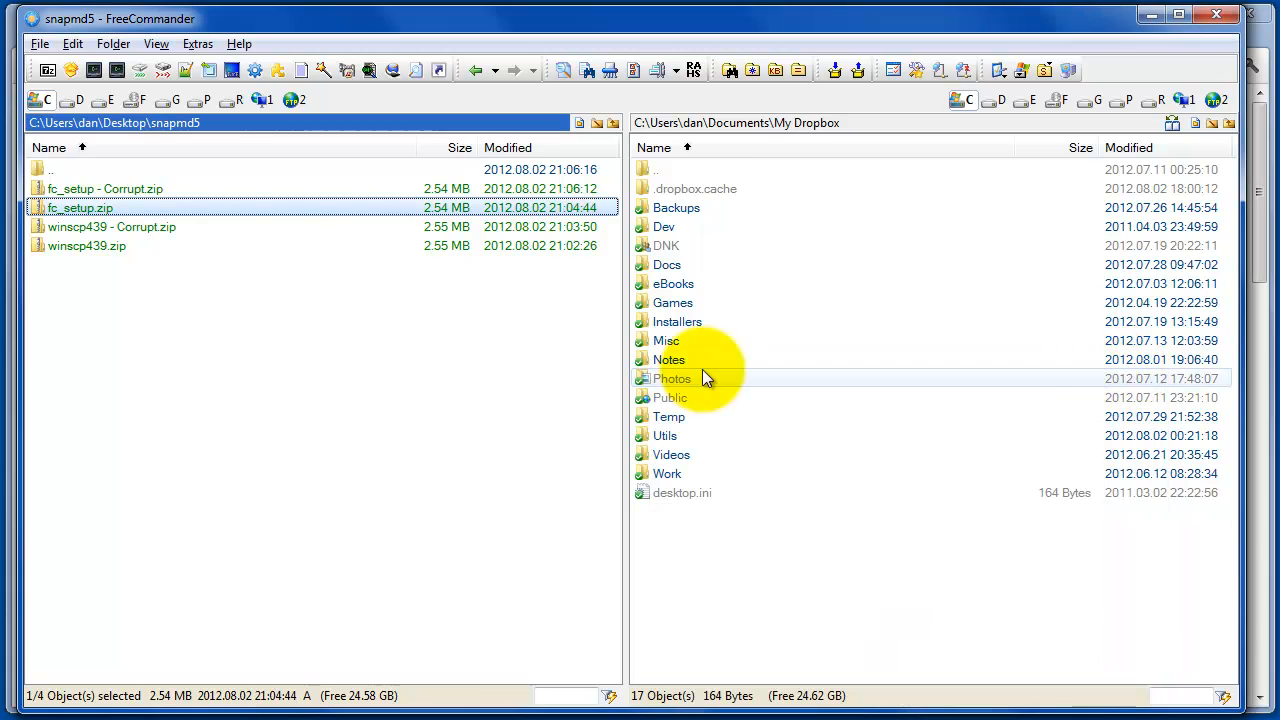
{"action": "left_click", "coordinate": [104, 188]}
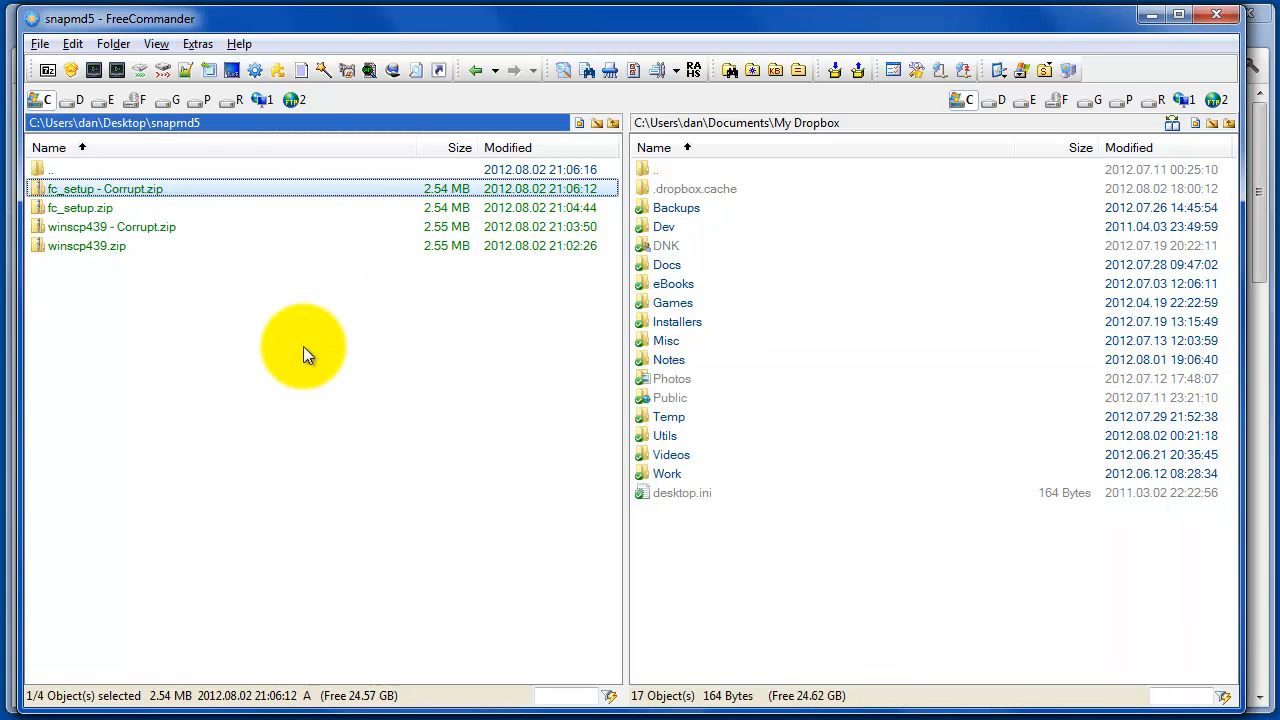
{"action": "mouse_move", "coordinate": [80, 189]}
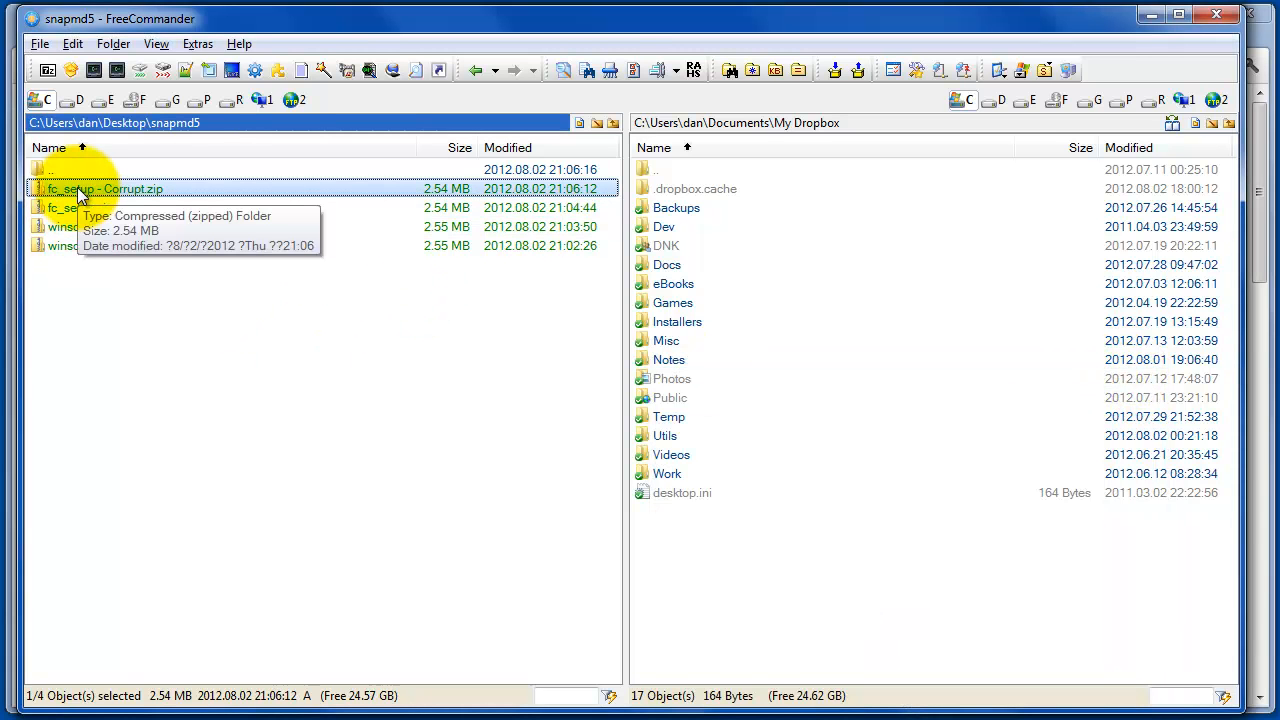
{"action": "mouse_move", "coordinate": [258, 70]}
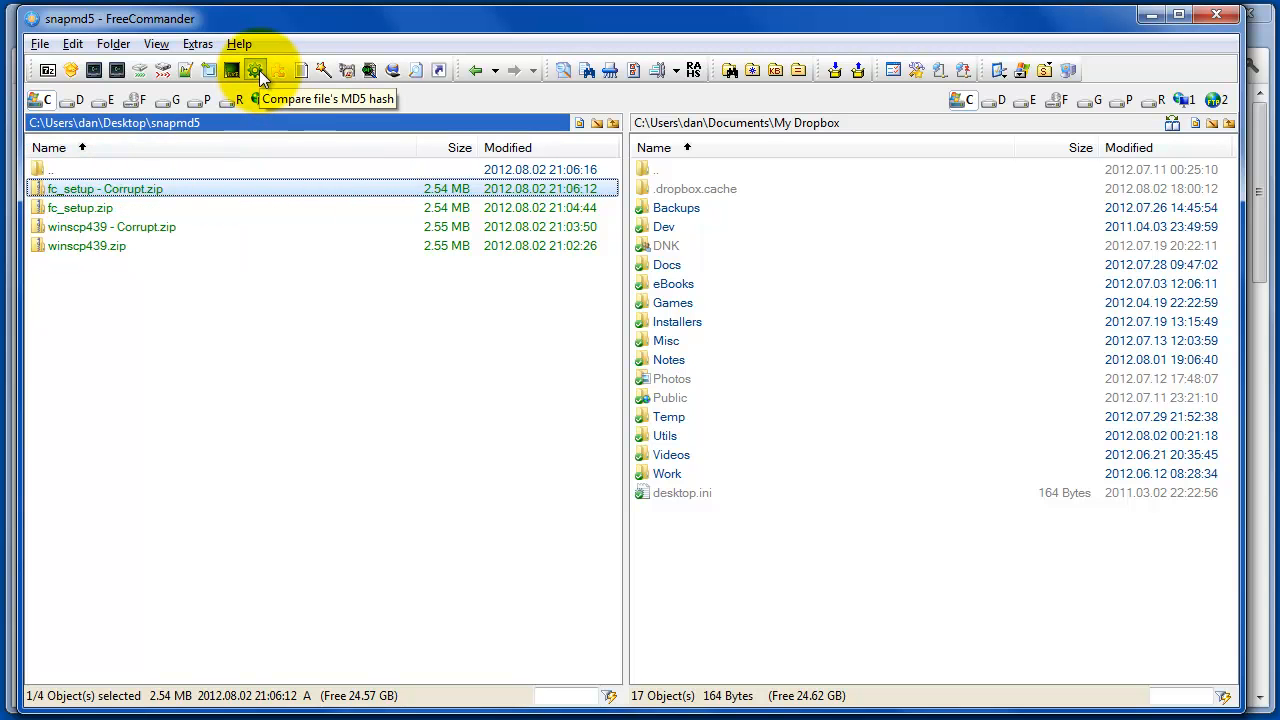
{"action": "mouse_move", "coordinate": [125, 189]}
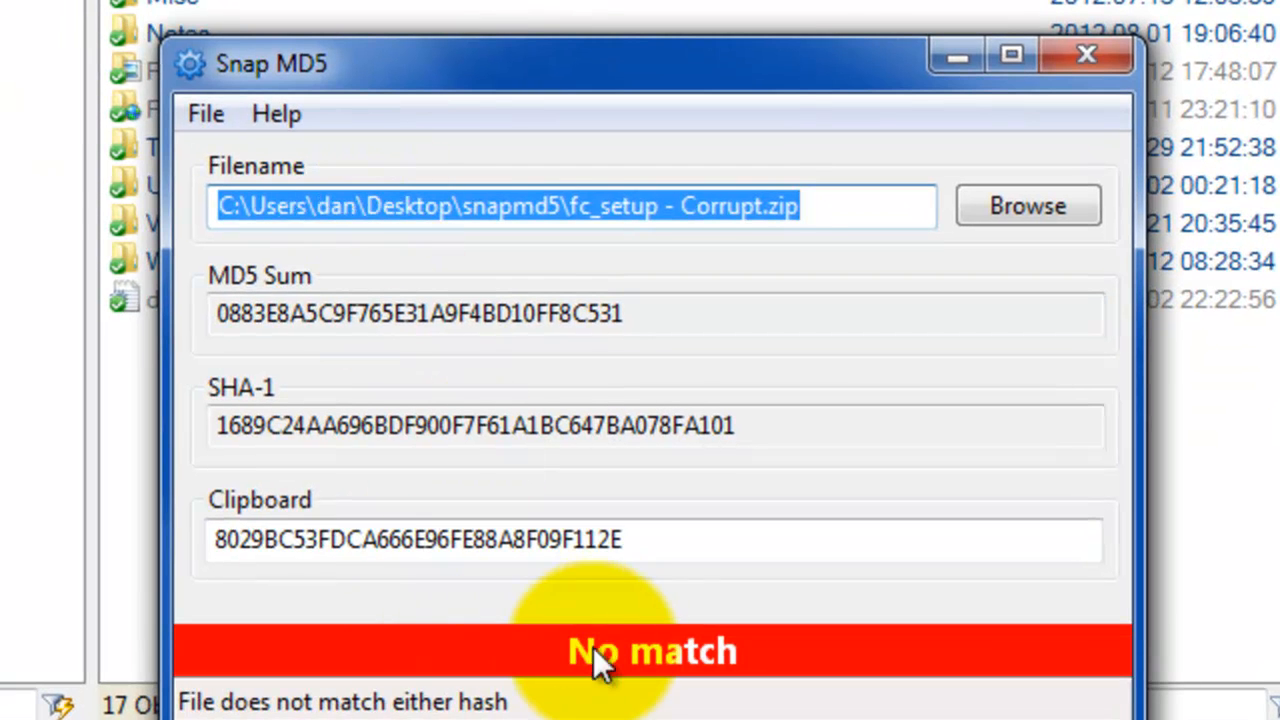
{"action": "mouse_move", "coordinate": [385, 705]}
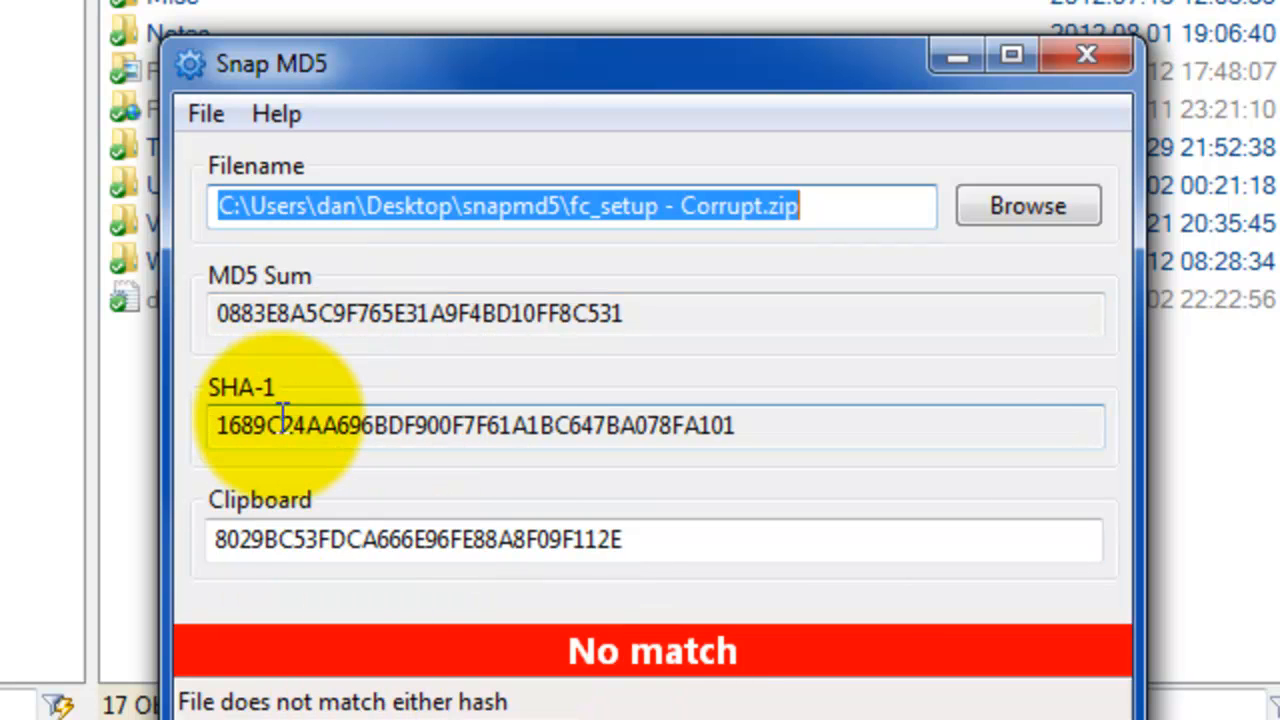
{"action": "mouse_move", "coordinate": [1087, 55]}
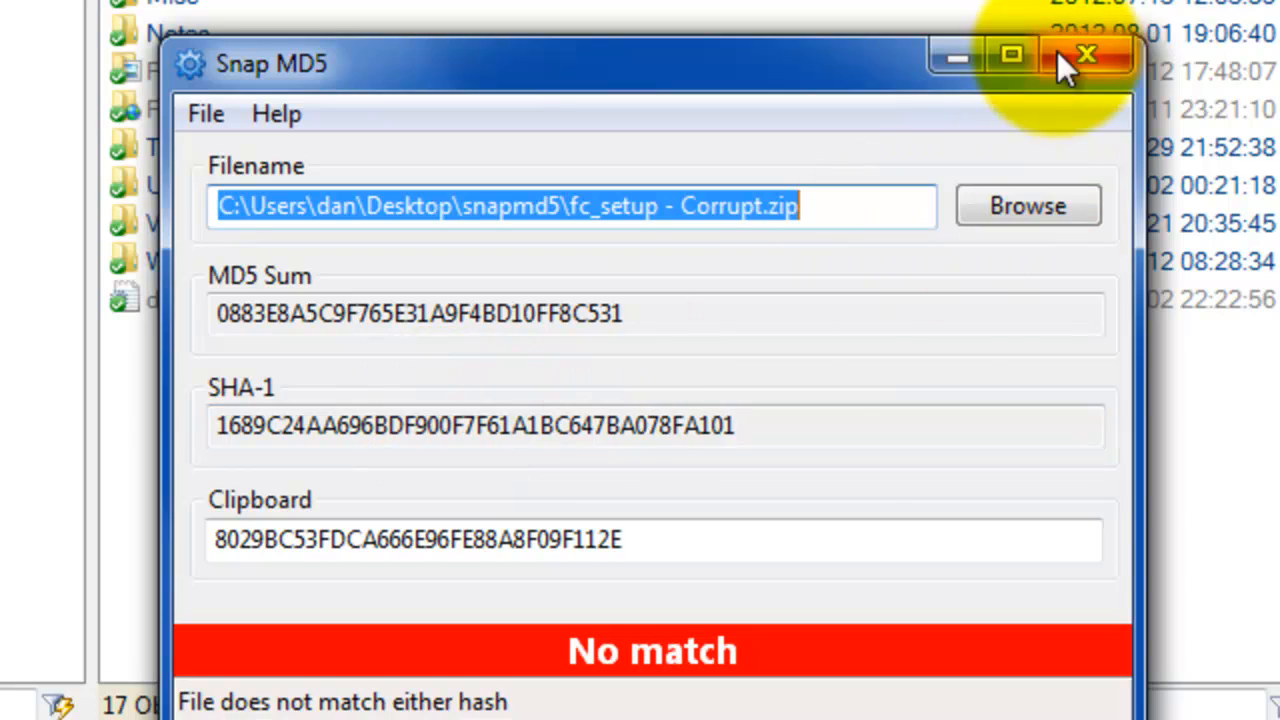
- Close the checker after fc_setup - Corrupt.zip shows a red 'No match'
{"action": "left_click", "coordinate": [1087, 54]}
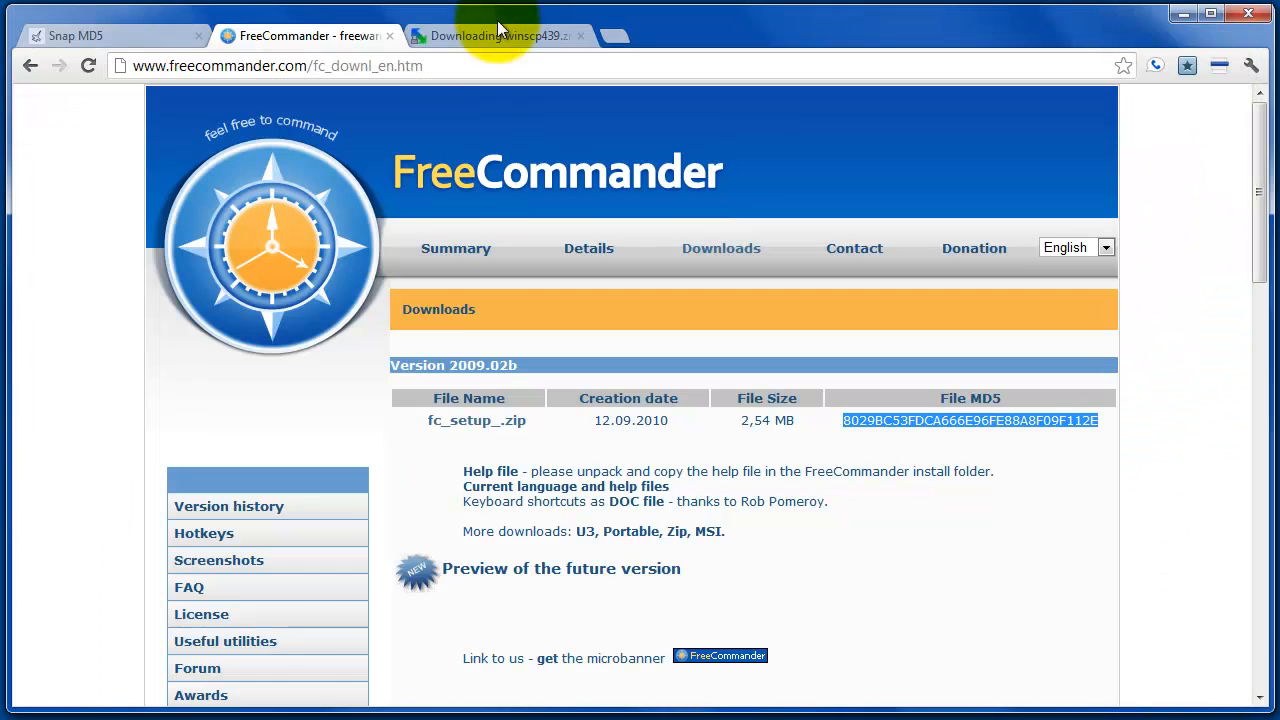
- Switch to the 'Downloading winscp439.zip' page with its MD5 and SHA1 checksums
{"action": "left_click", "coordinate": [497, 36]}
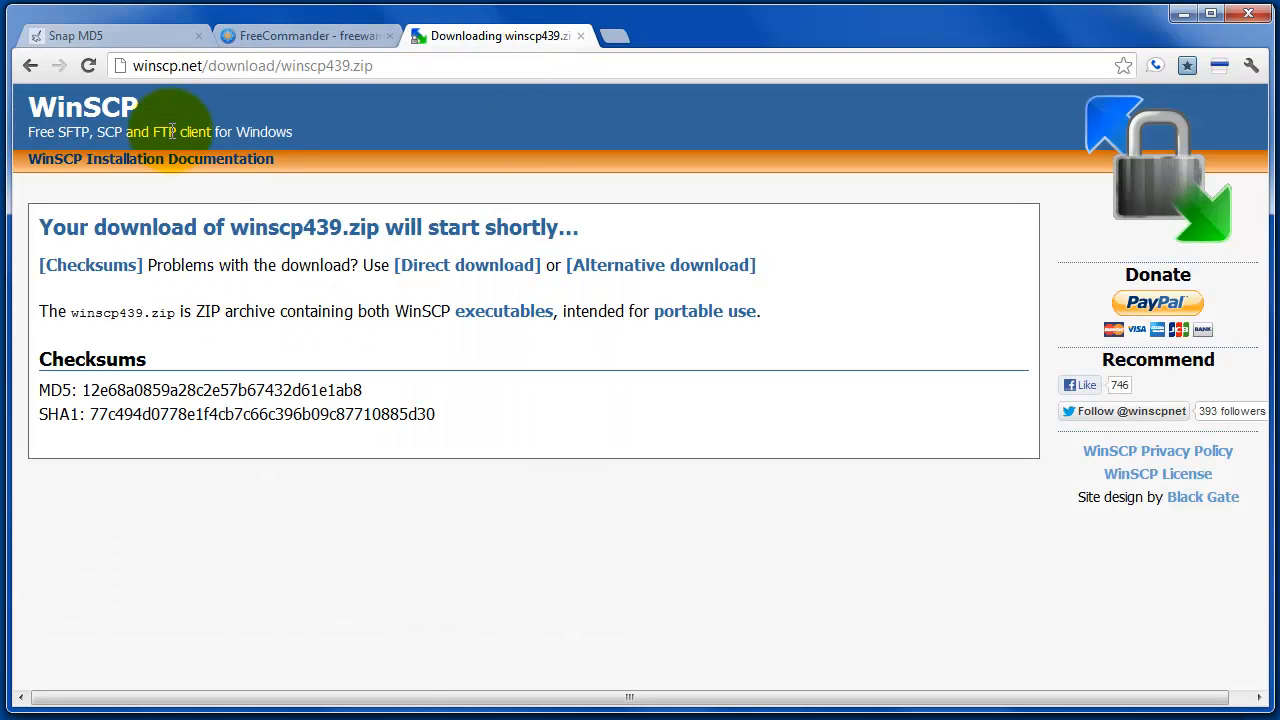
{"action": "mouse_move", "coordinate": [197, 192]}
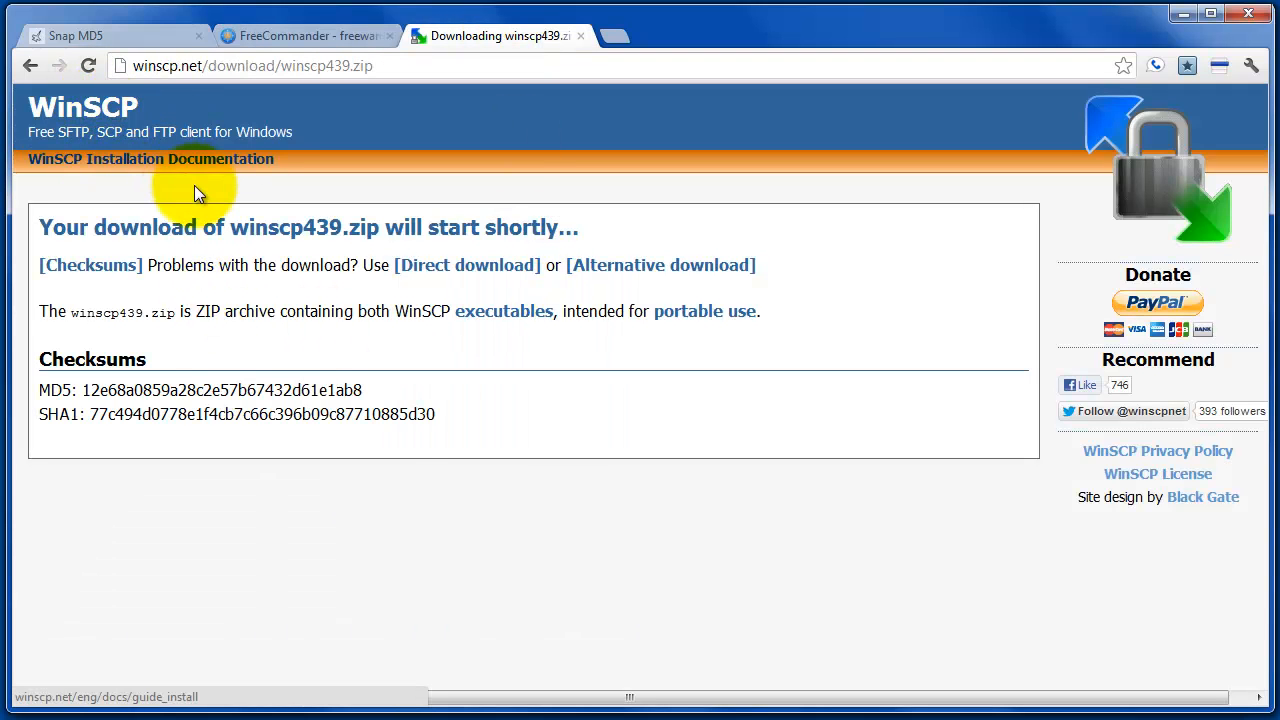
{"action": "mouse_move", "coordinate": [453, 353]}
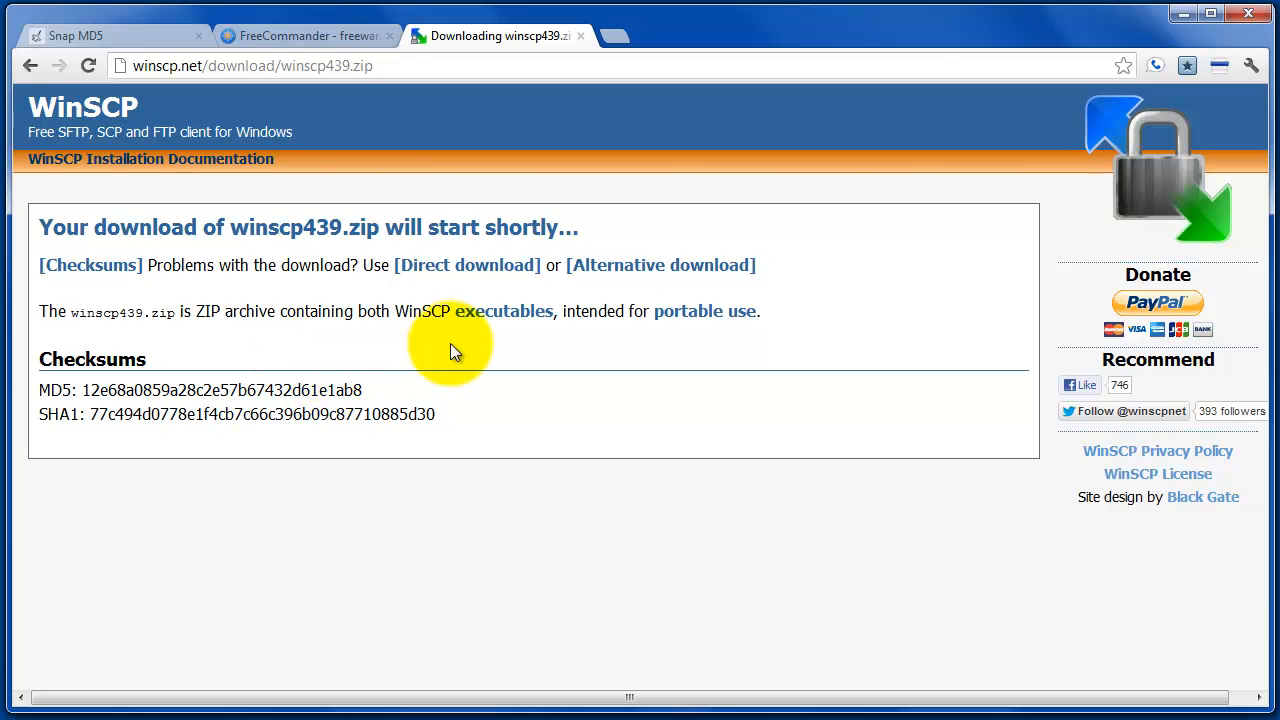
{"action": "mouse_move", "coordinate": [68, 360]}
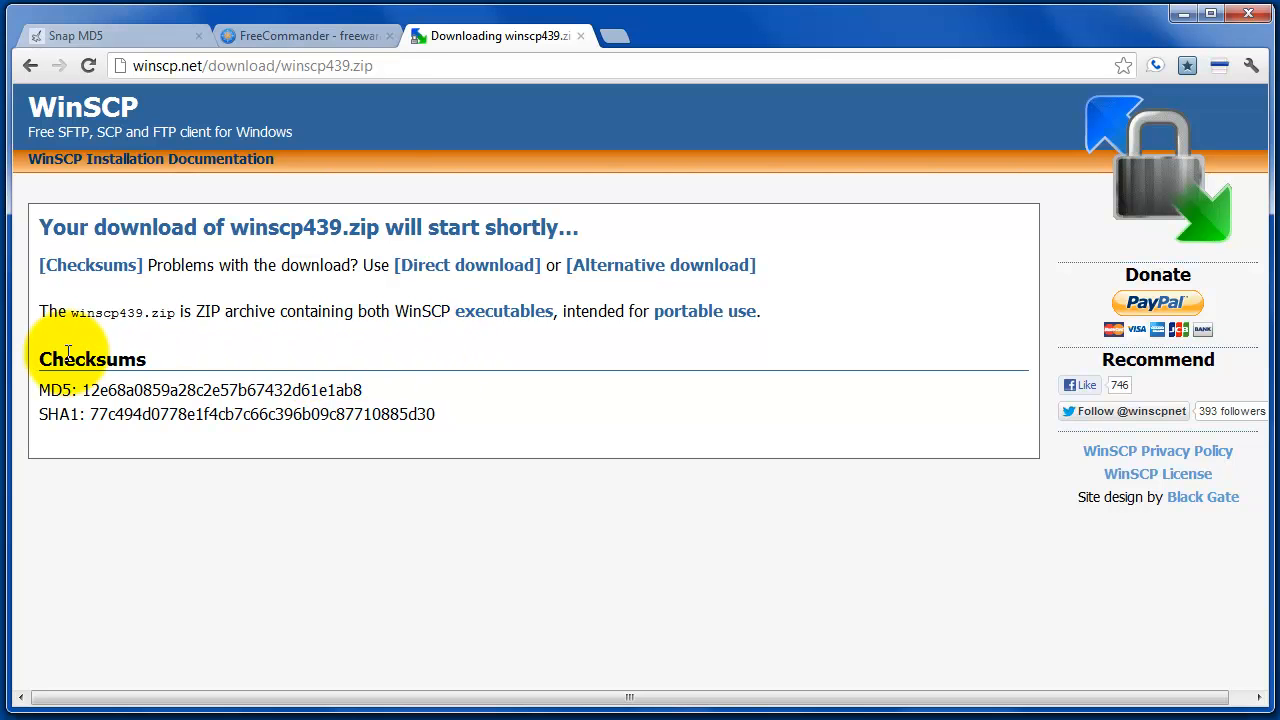
{"action": "mouse_move", "coordinate": [228, 414]}
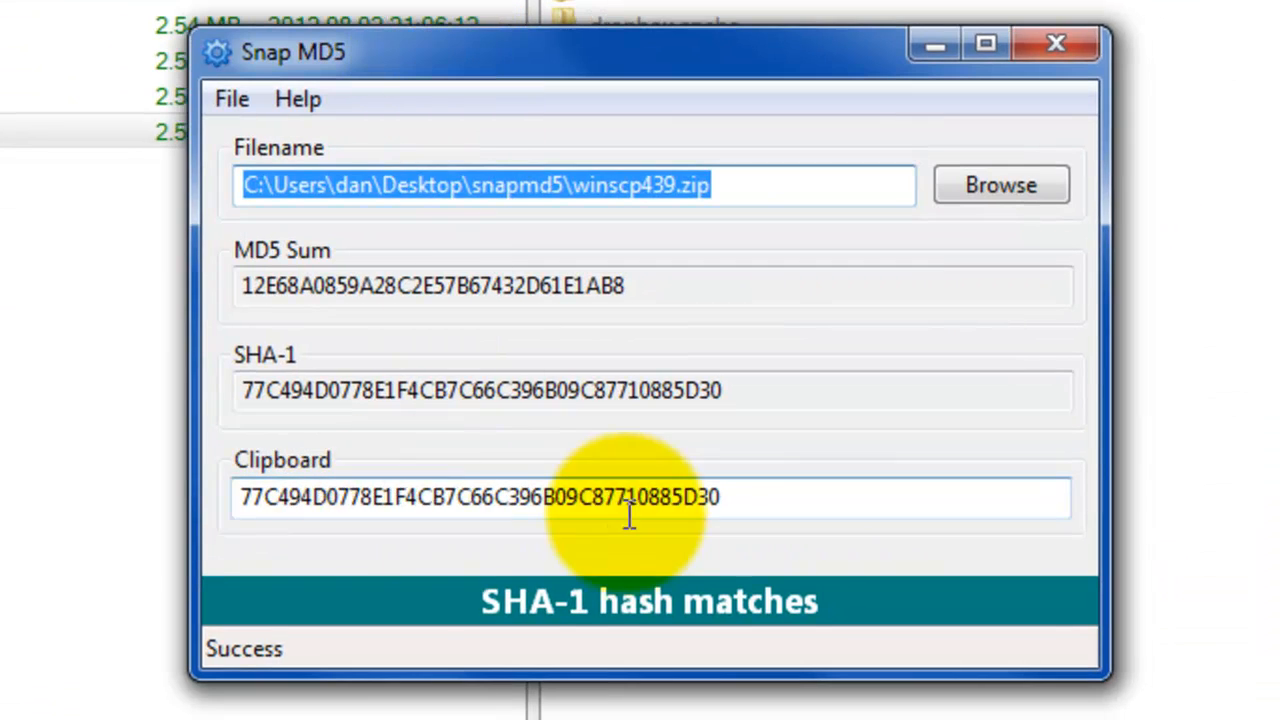
{"action": "mouse_move", "coordinate": [350, 430]}
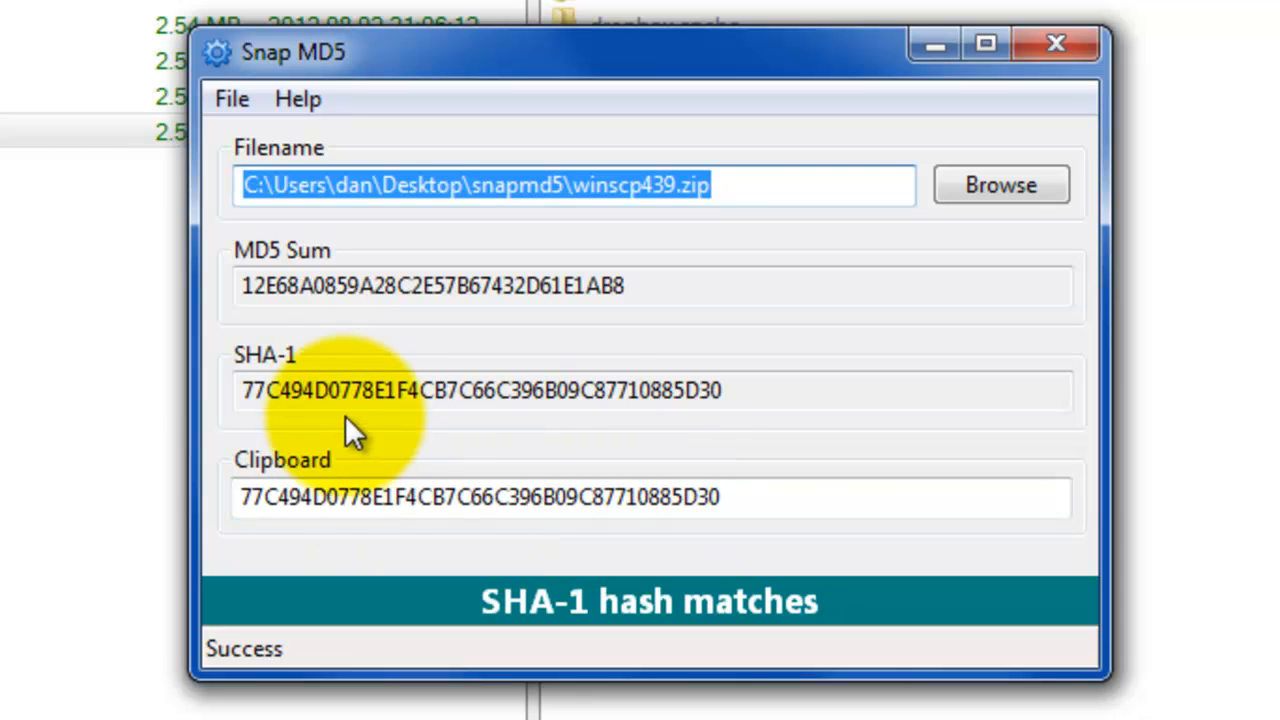
{"action": "mouse_move", "coordinate": [565, 445]}
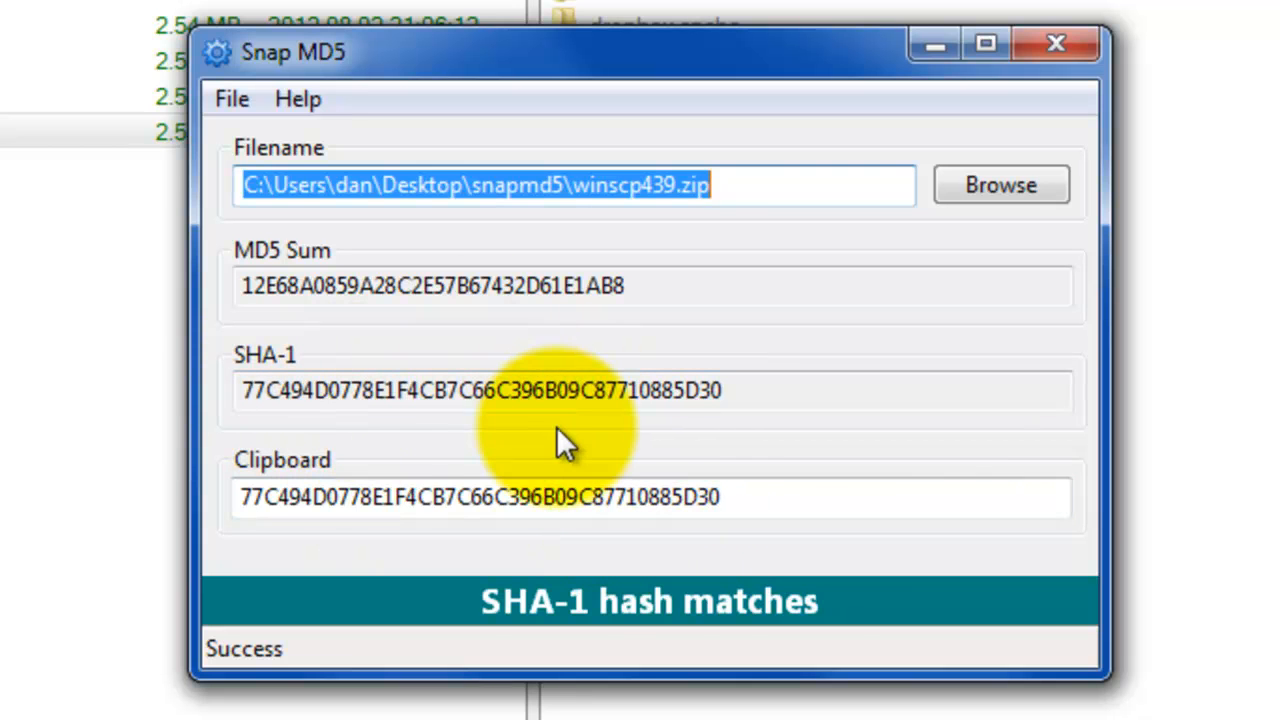
{"action": "mouse_move", "coordinate": [695, 610]}
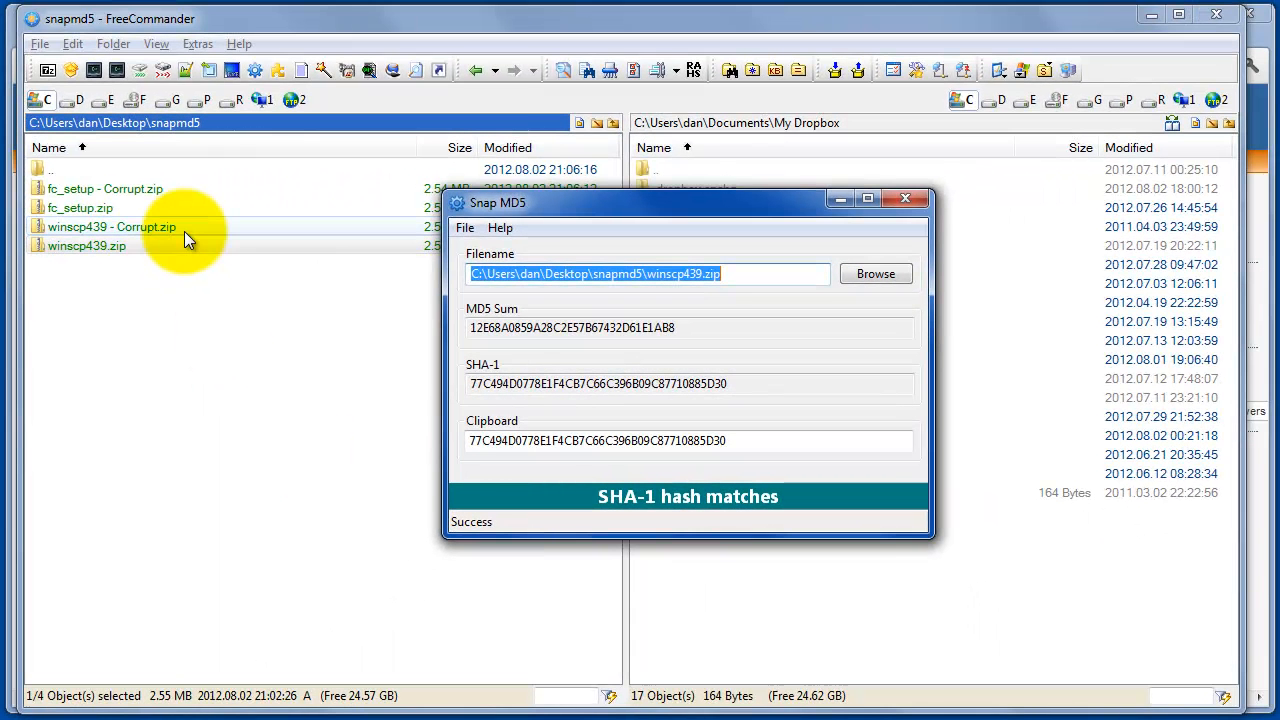
- Select winscp439 - Corrupt.zip so it fails with a red 'No match'
{"action": "left_click", "coordinate": [905, 198]}
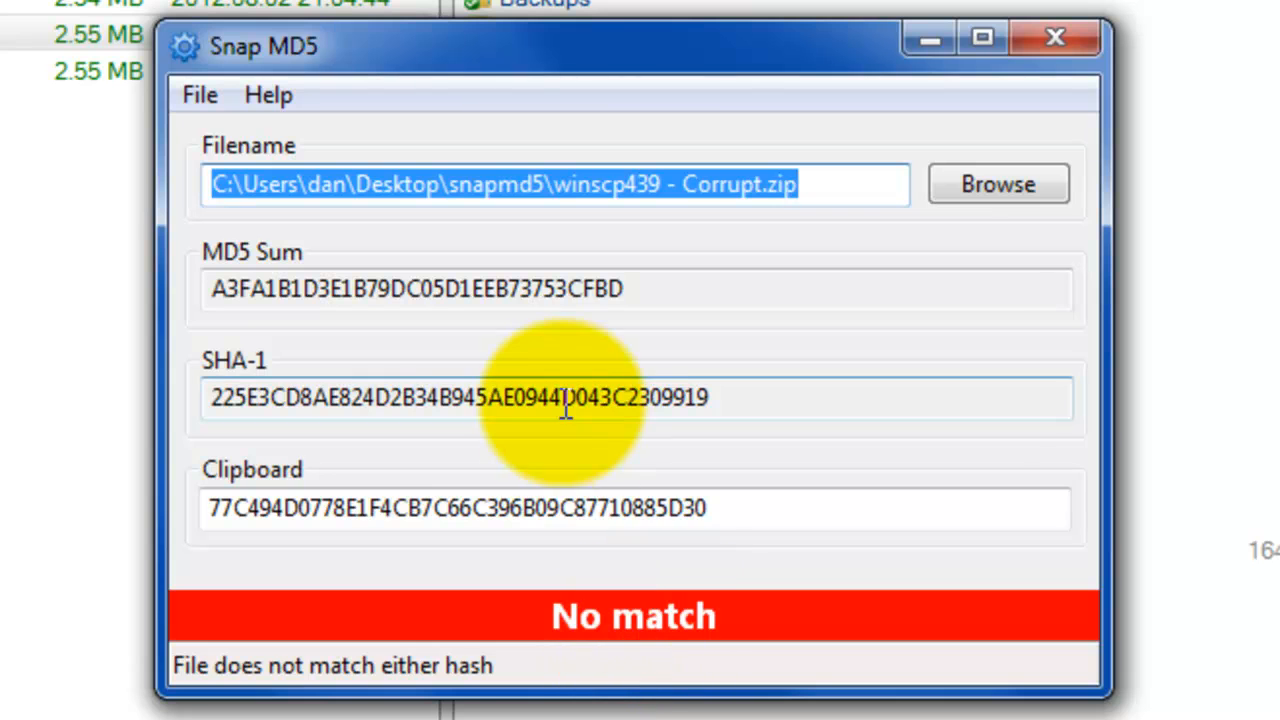
{"action": "mouse_move", "coordinate": [610, 390]}
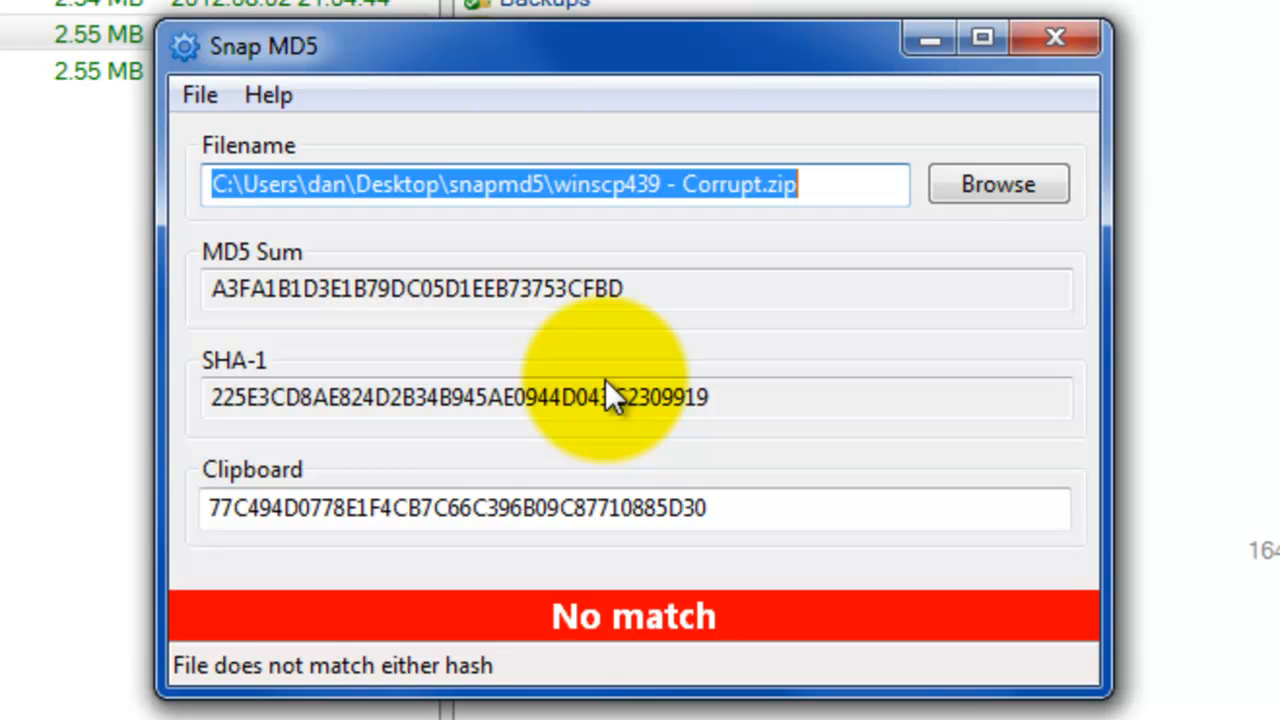
{"action": "mouse_move", "coordinate": [199, 94]}
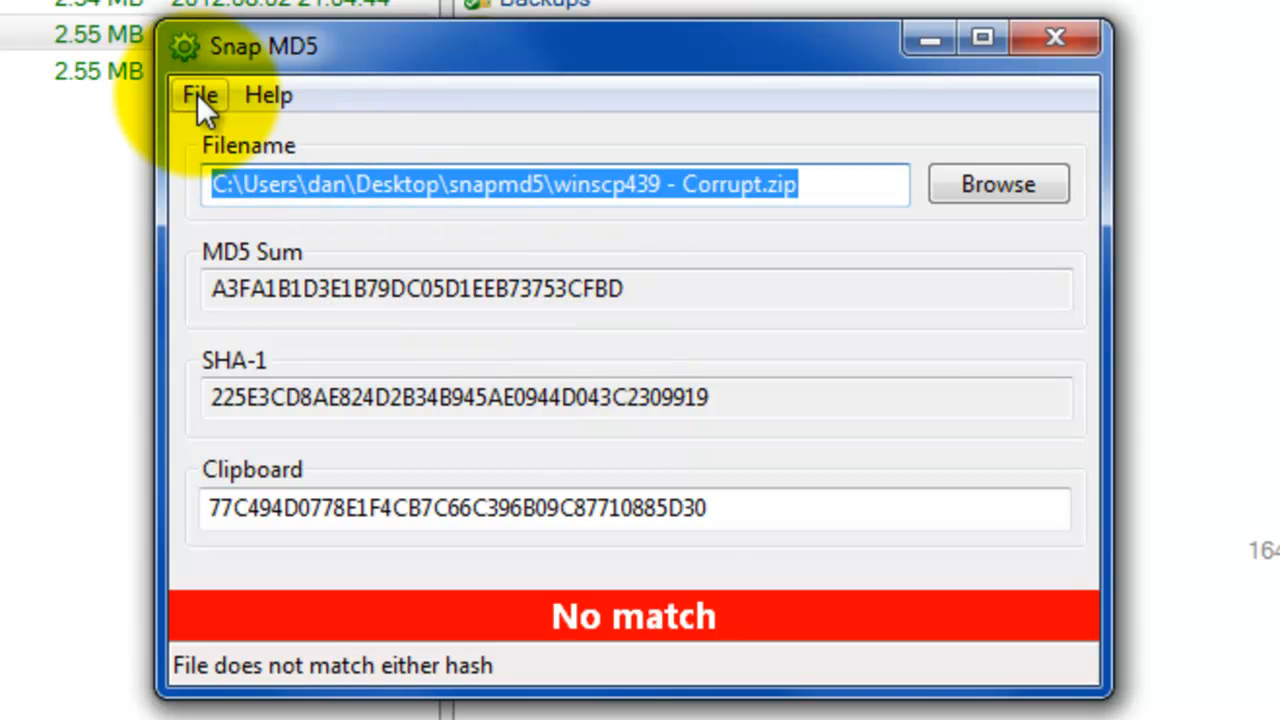
{"action": "mouse_move", "coordinate": [525, 700]}
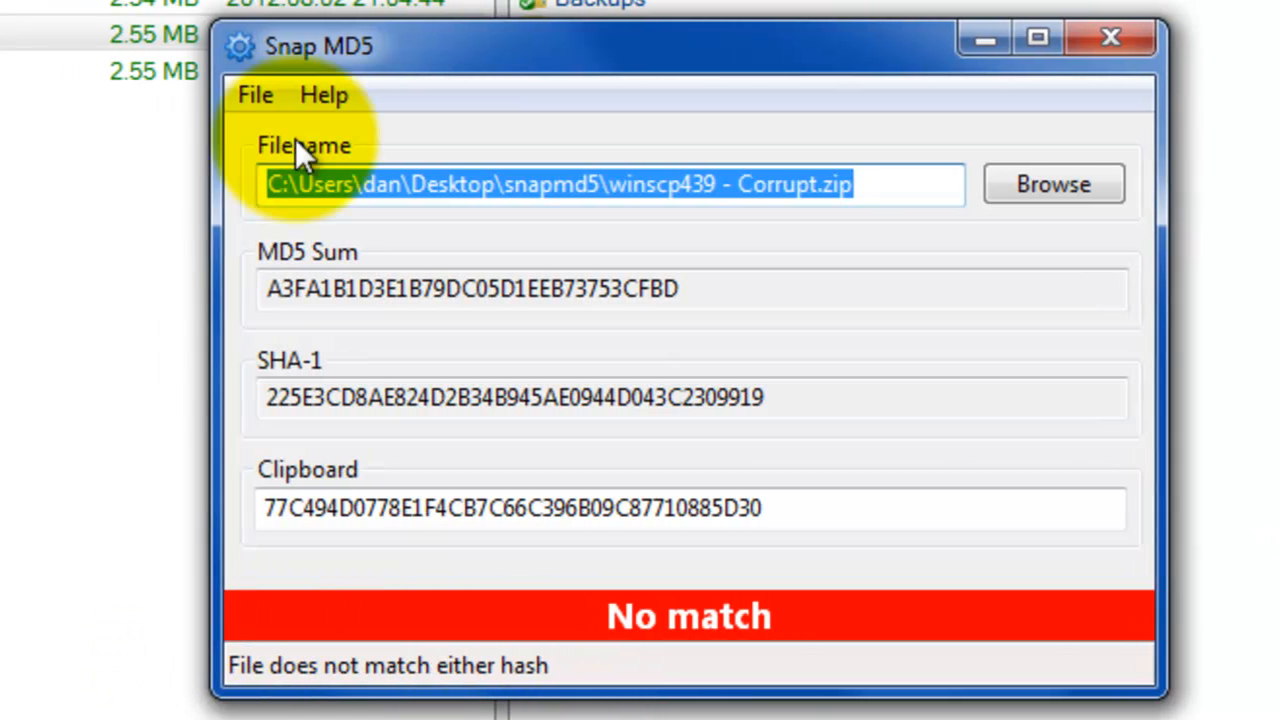
- Reset the checker via File > Reset, clearing the filename and both hash fields
{"action": "left_click", "coordinate": [255, 94]}
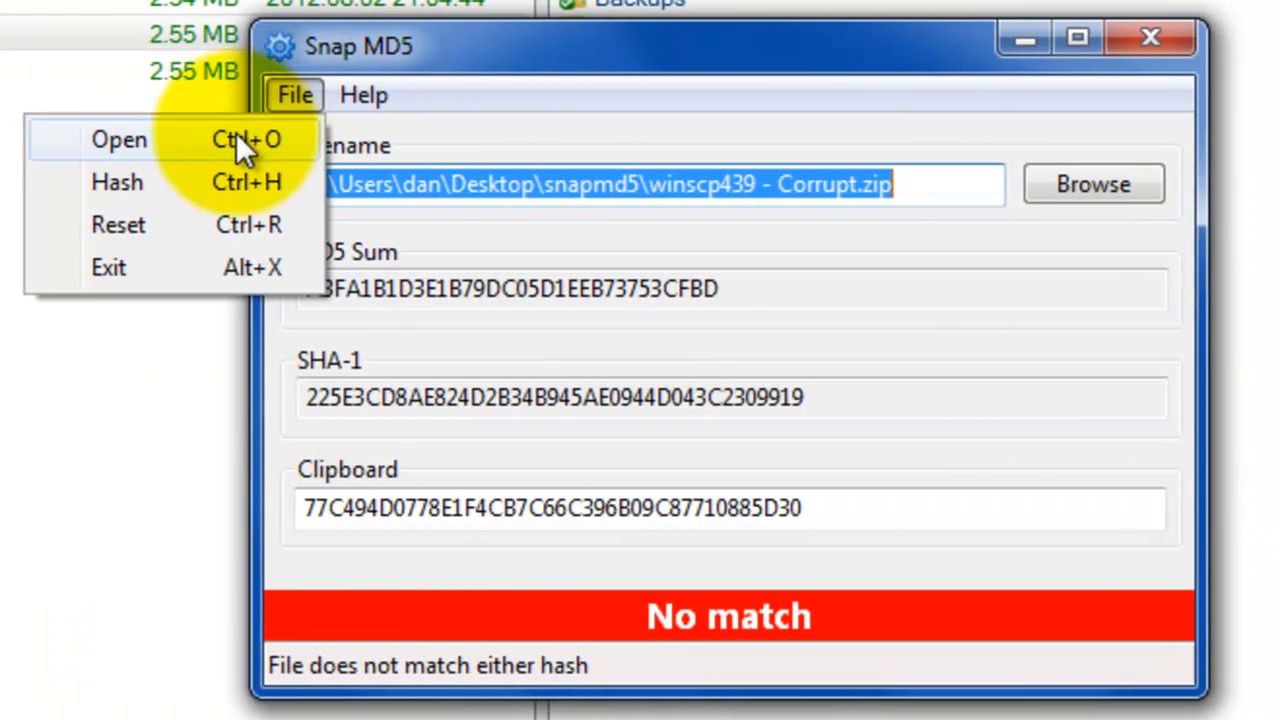
{"action": "left_click", "coordinate": [118, 224]}
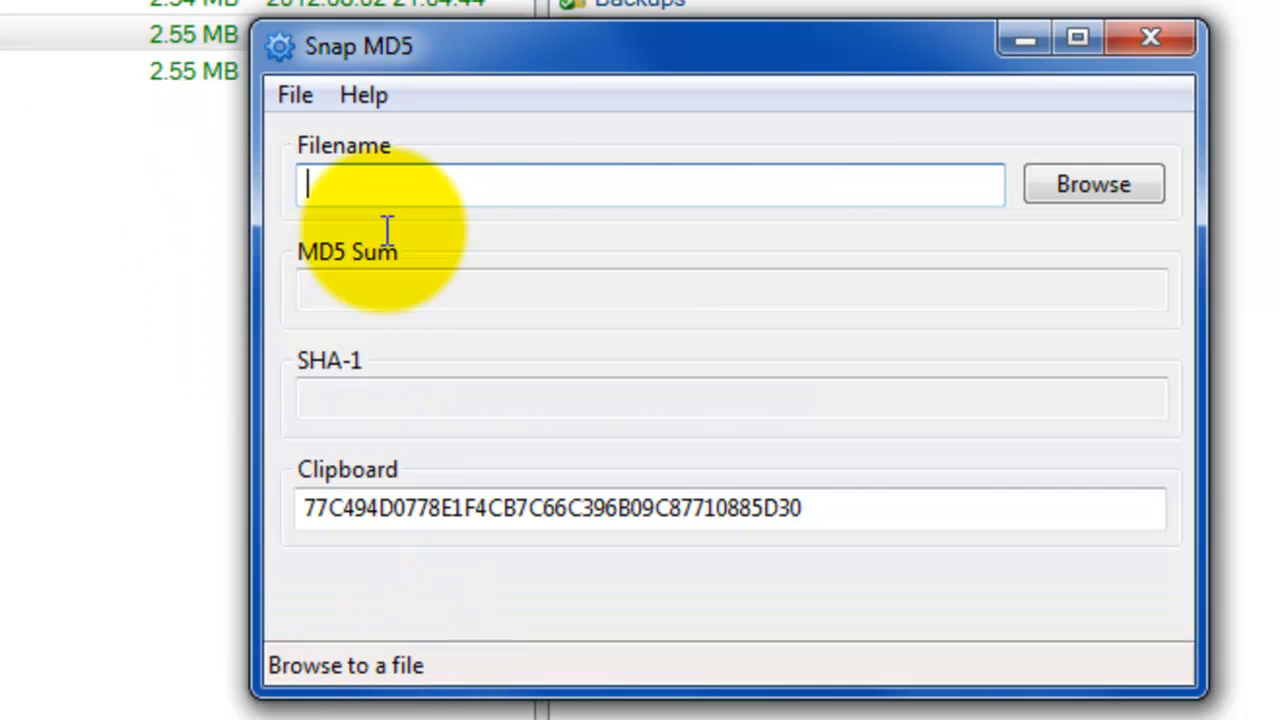
{"action": "left_click", "coordinate": [295, 94]}
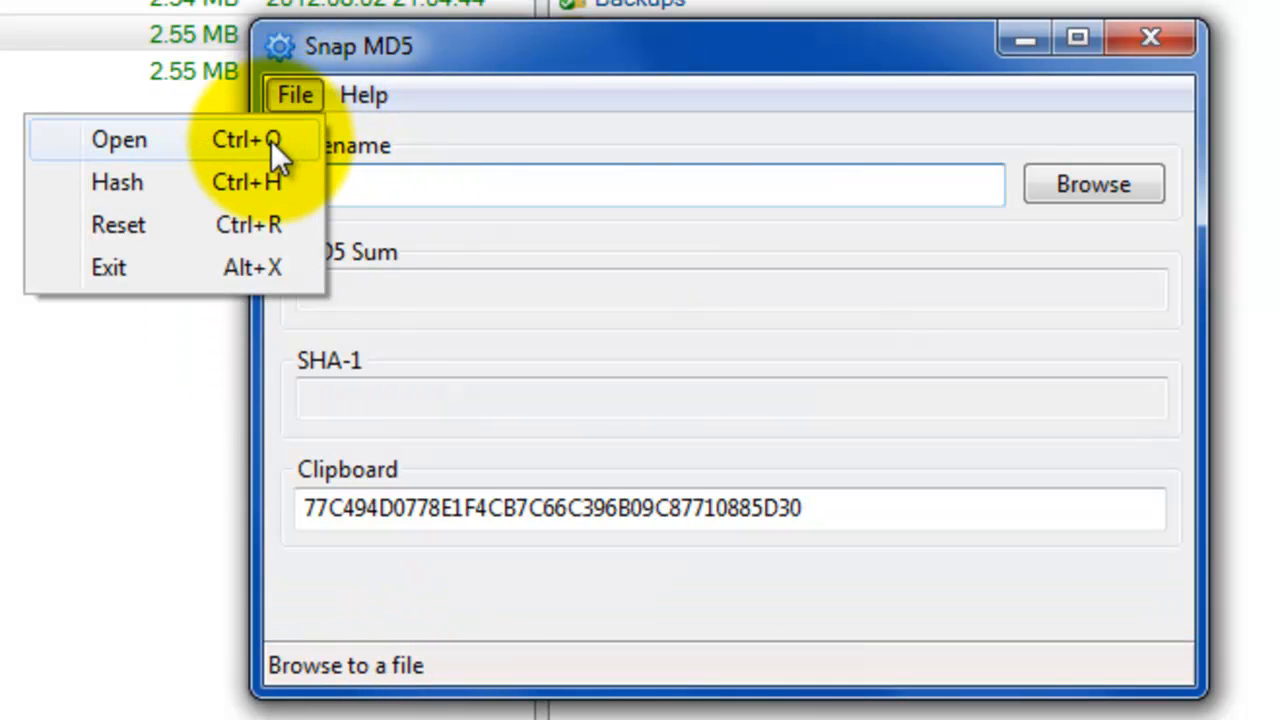
{"action": "mouse_move", "coordinate": [725, 75]}
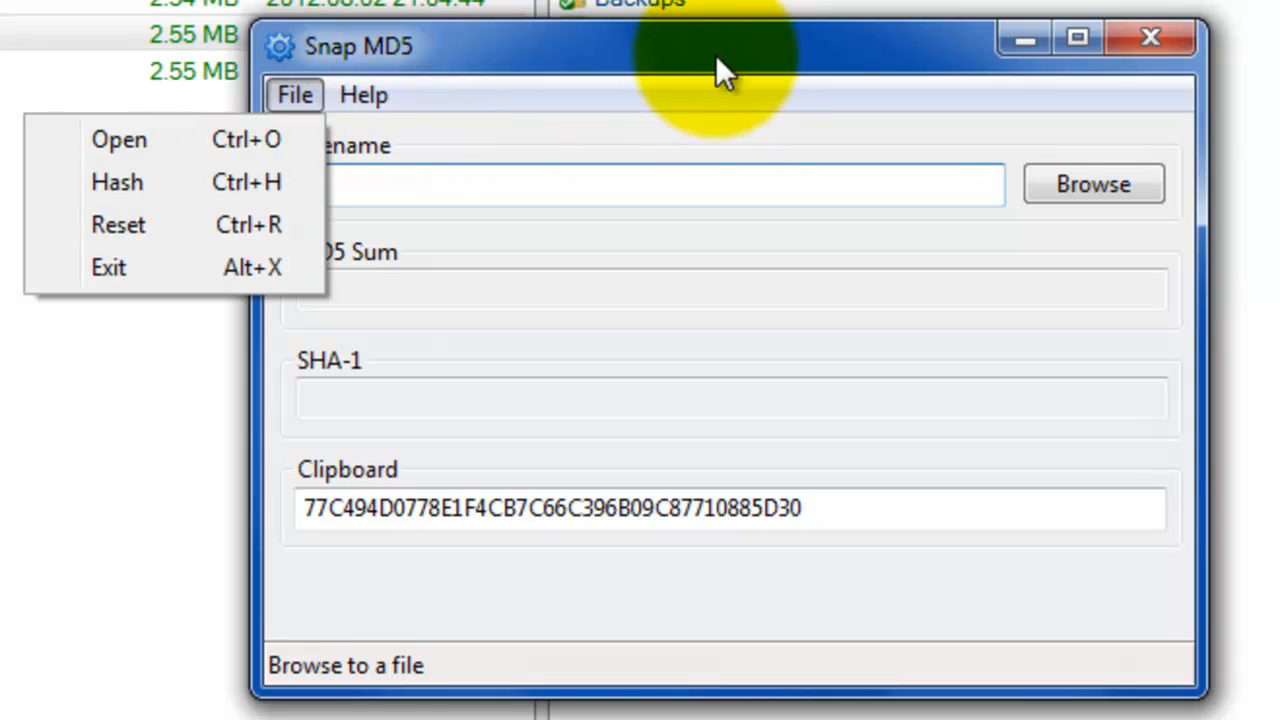
{"action": "left_click", "coordinate": [820, 350]}
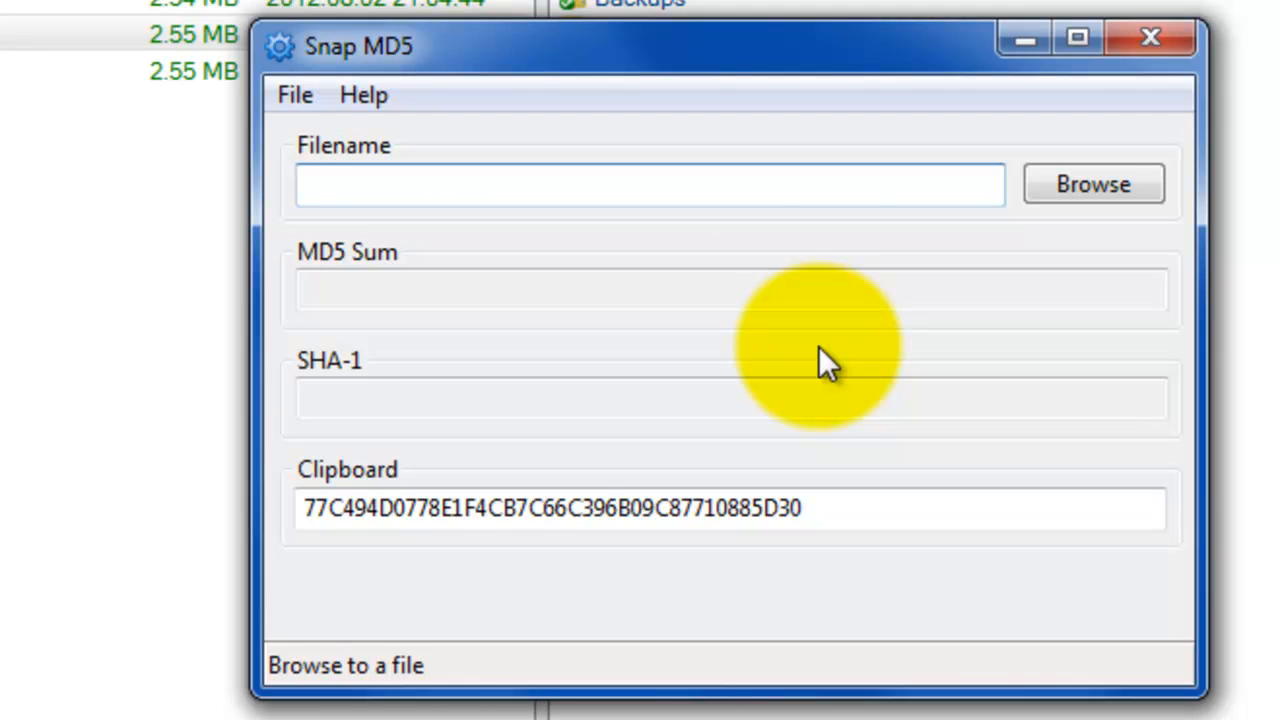